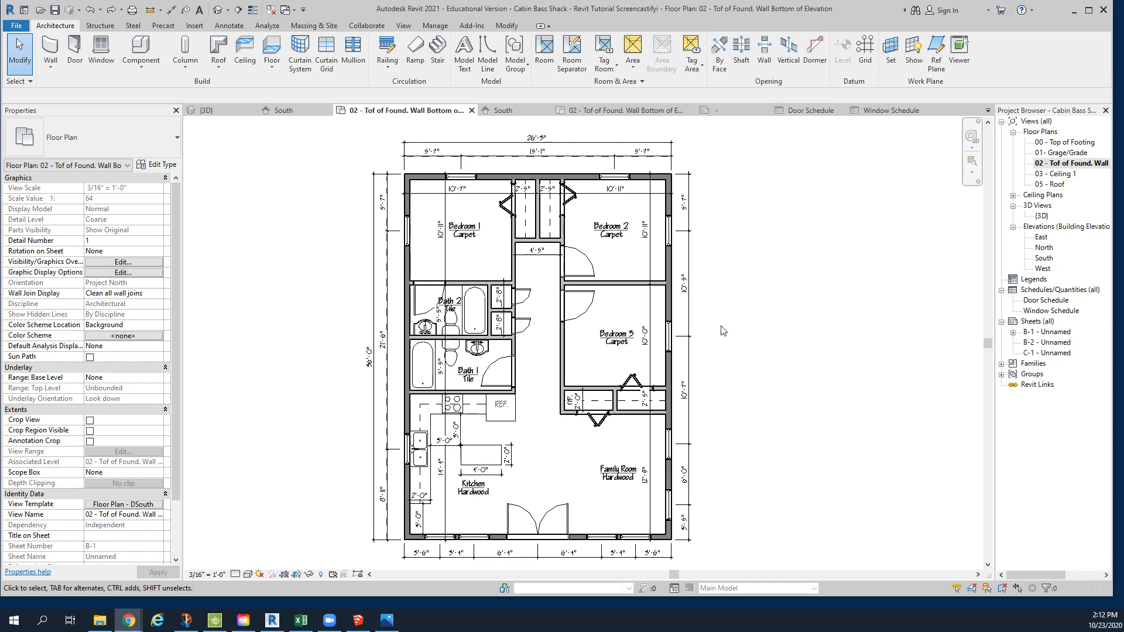
mouse_move(439, 182)
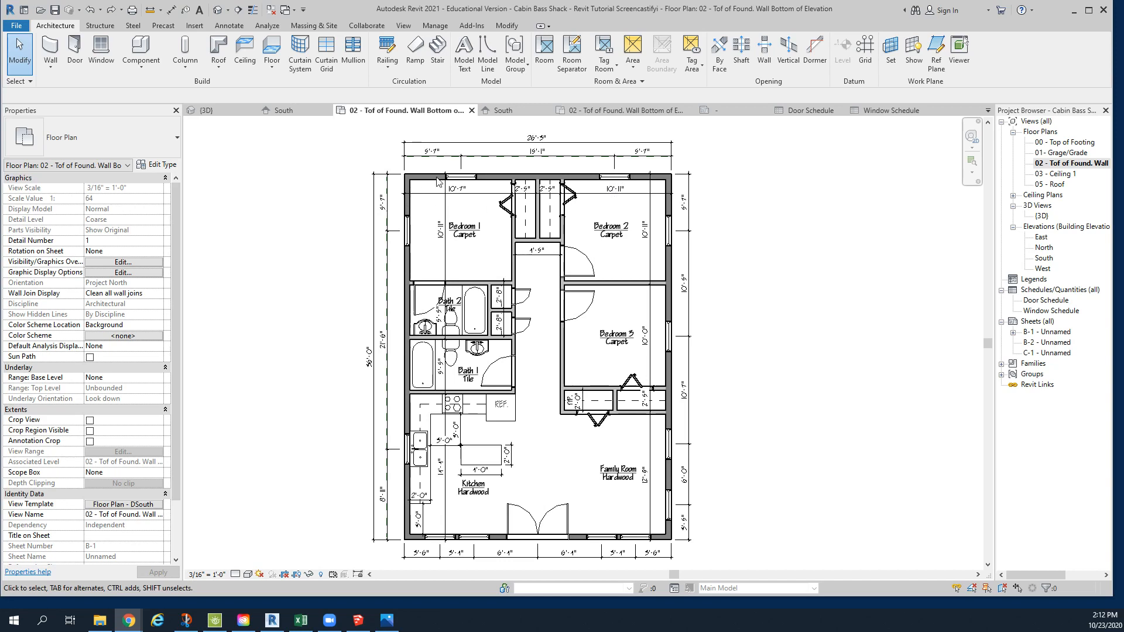
mouse_move(660, 361)
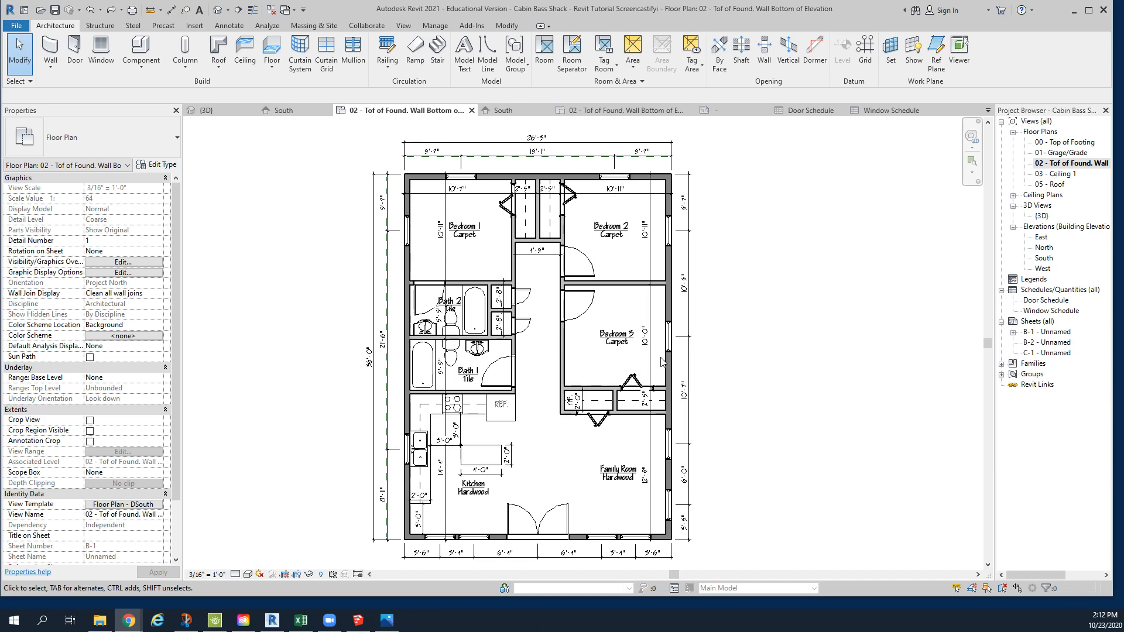
mouse_move(682, 349)
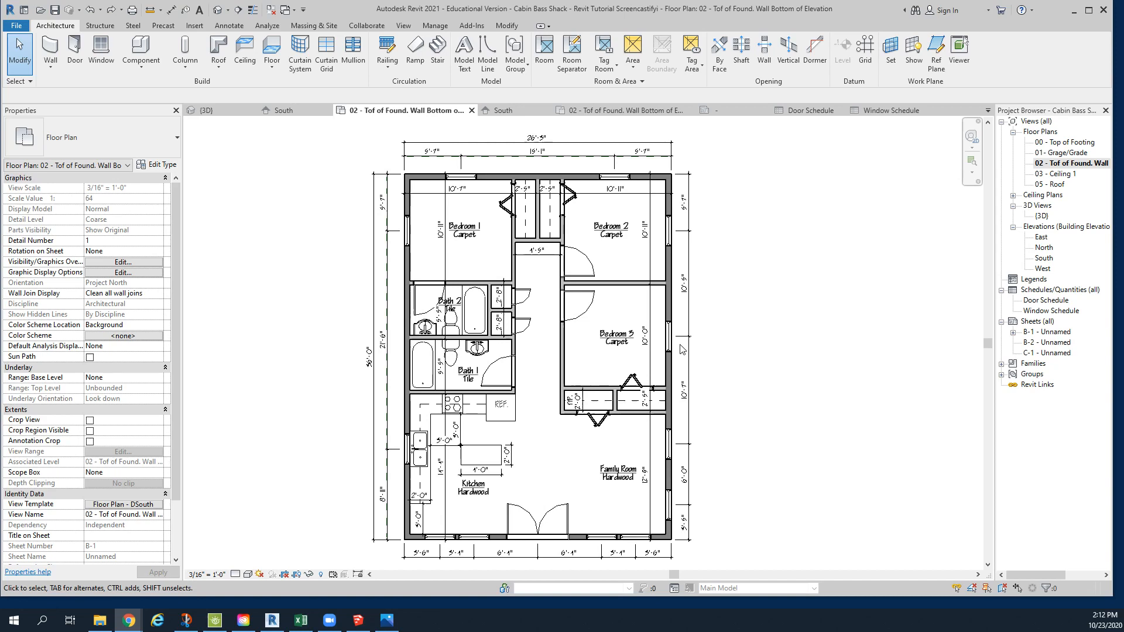
mouse_move(1049, 300)
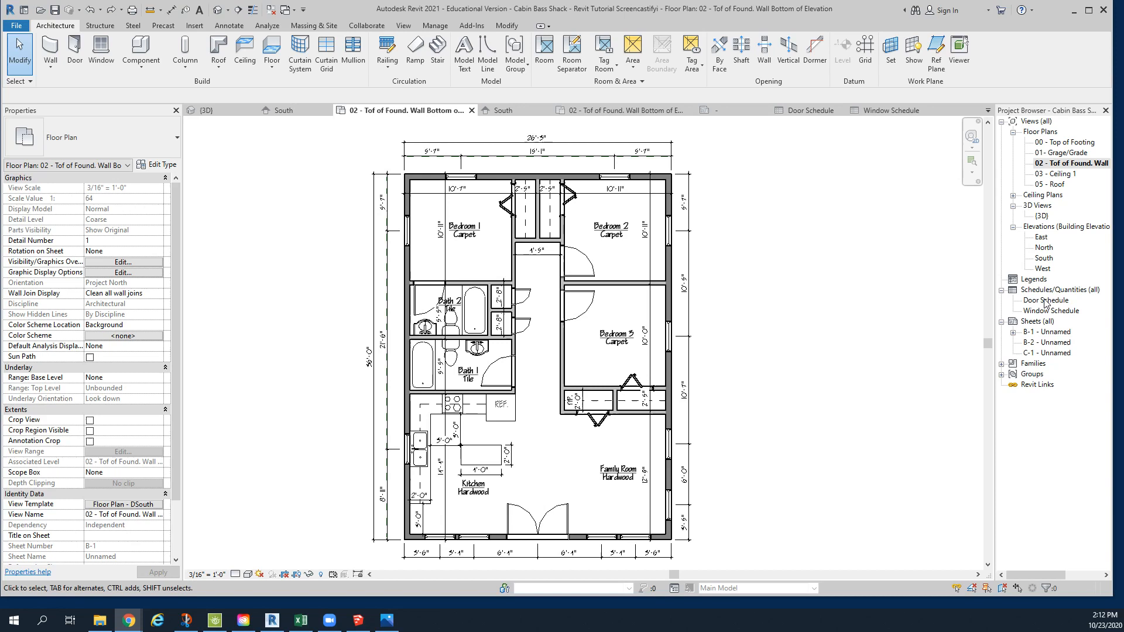
Step: Switch the ribbon to the Annotate tools for the cabin floor plan
click(228, 26)
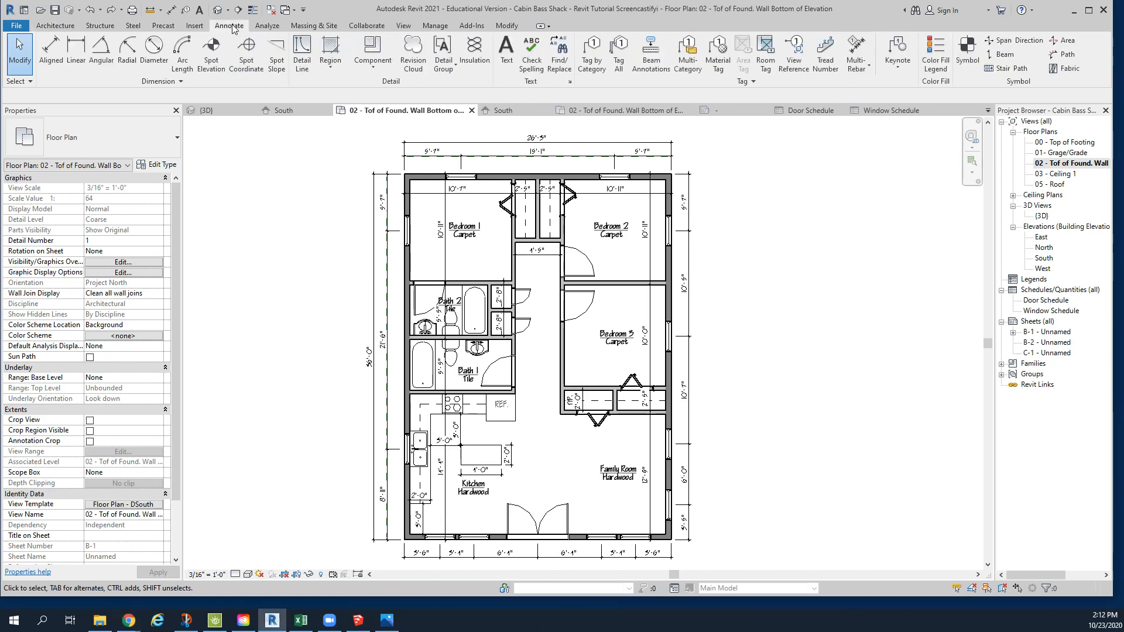
mouse_move(618, 51)
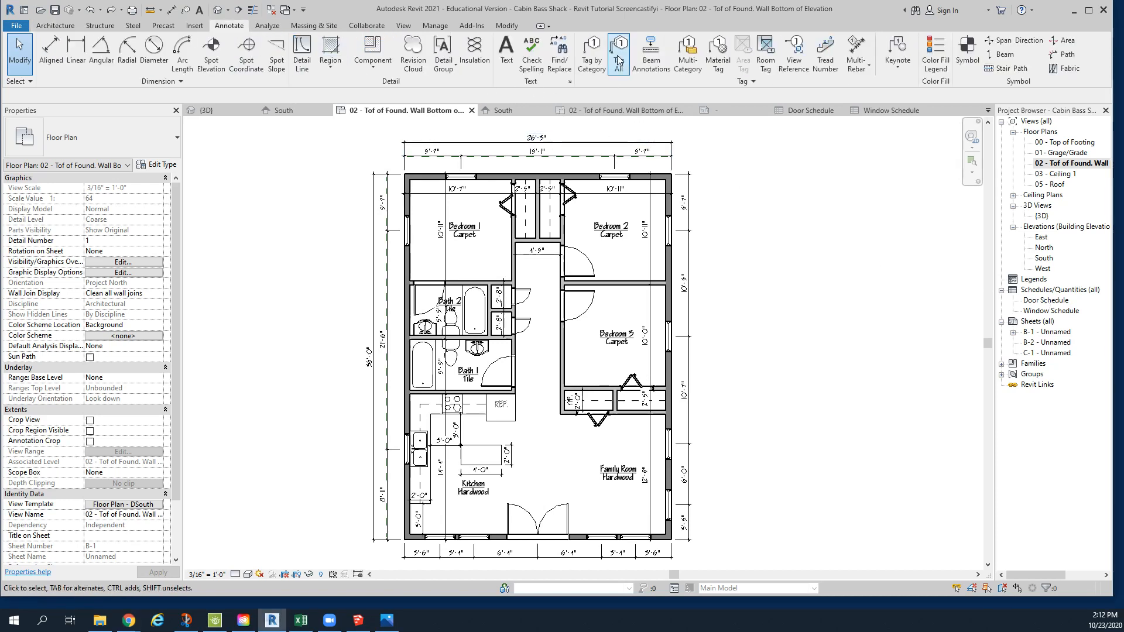
Step: Tag All Not Tagged with Door Tags and Window Tags checked, orientation Horizontal, and apply
click(618, 54)
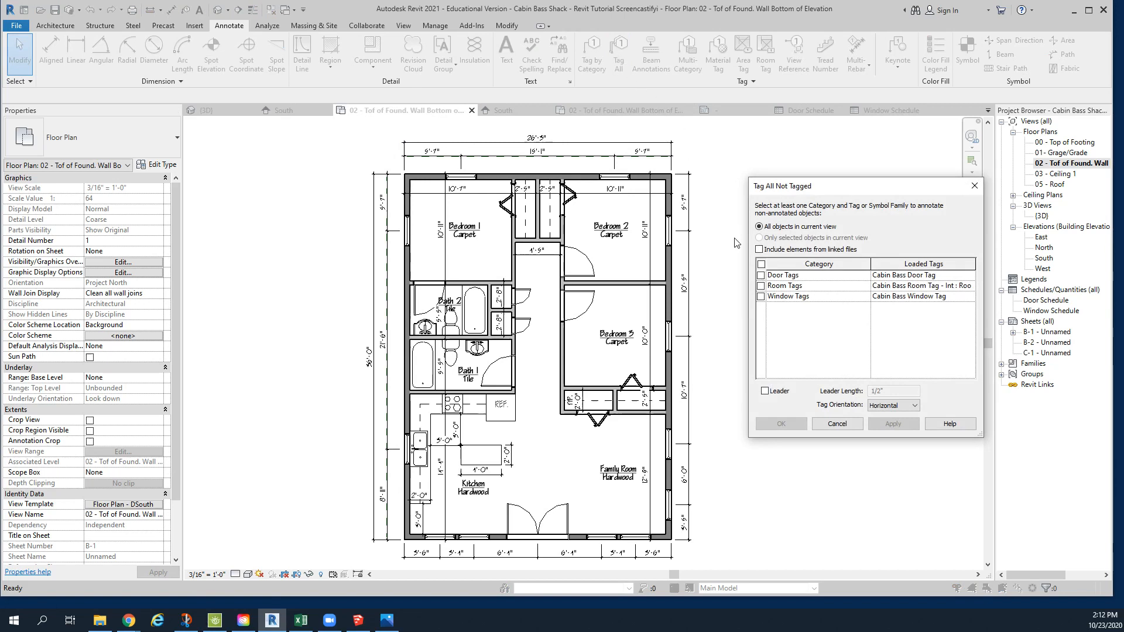
click(762, 275)
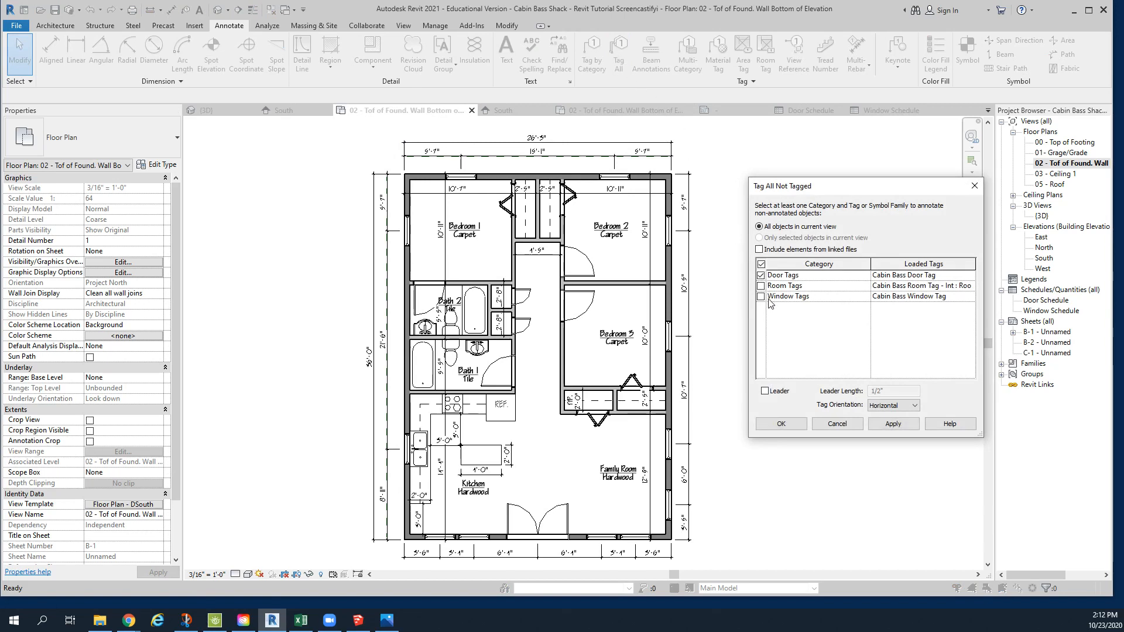
click(761, 297)
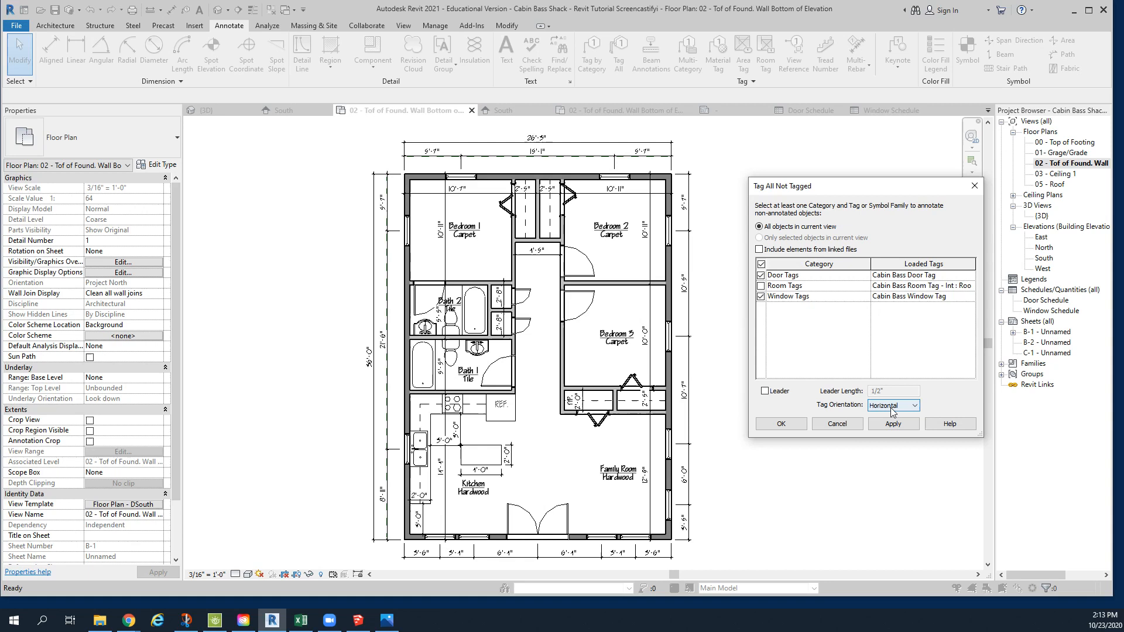
click(918, 405)
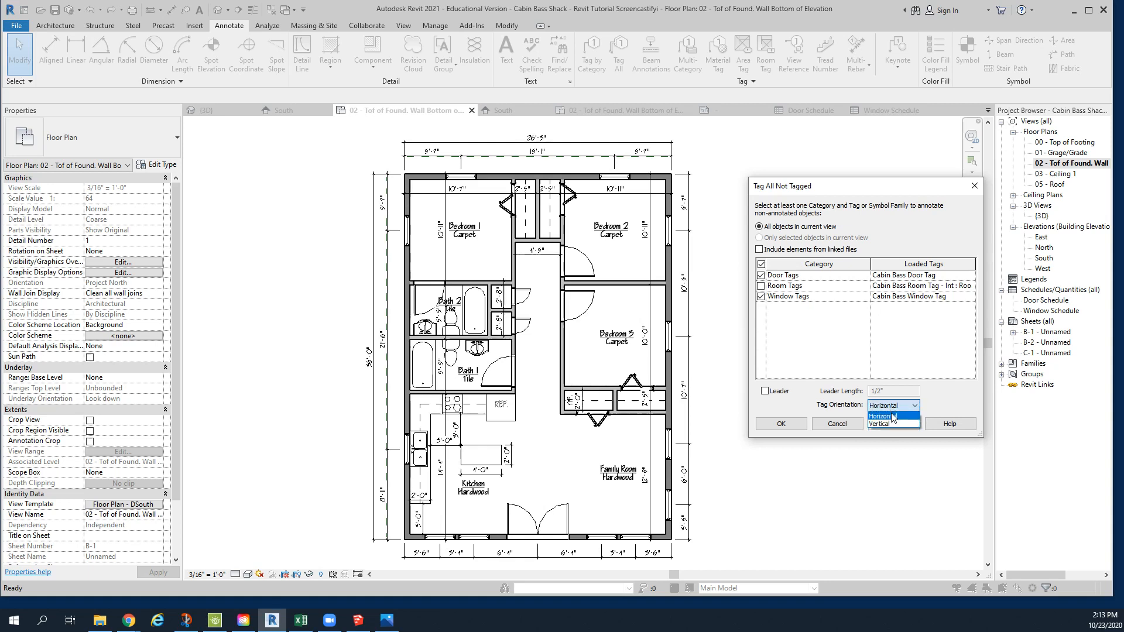
click(892, 406)
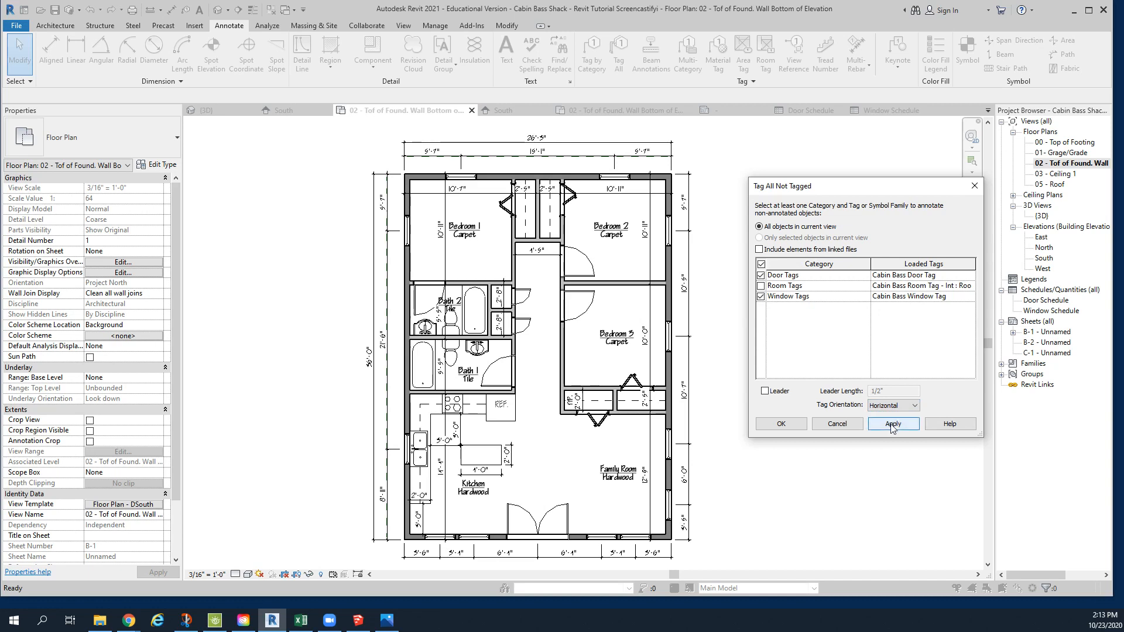
click(892, 423)
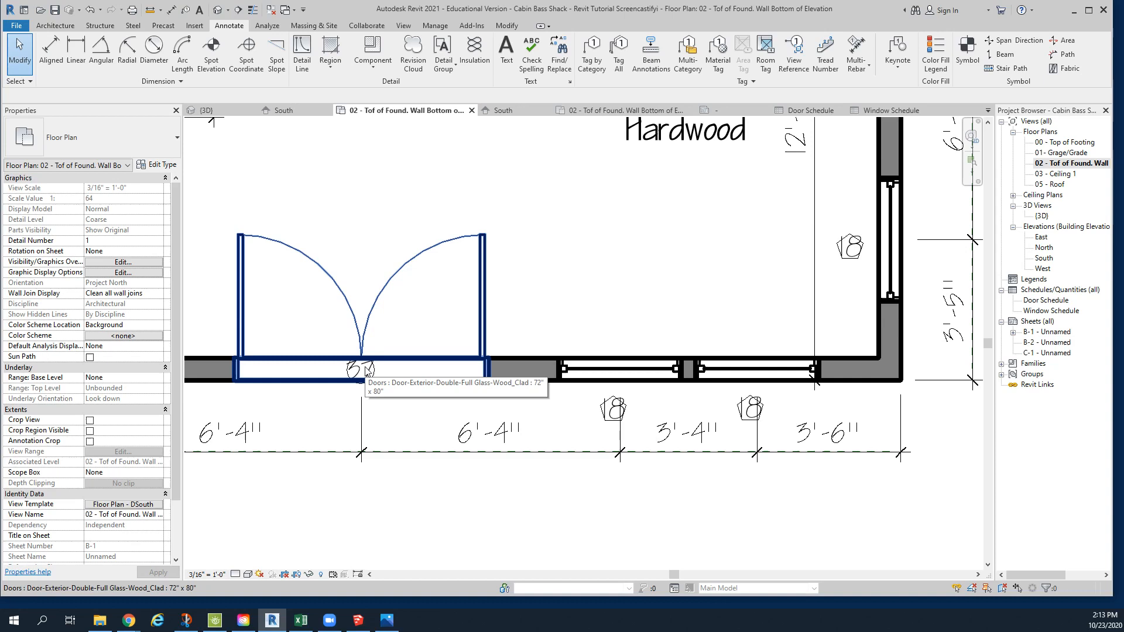
click(360, 368)
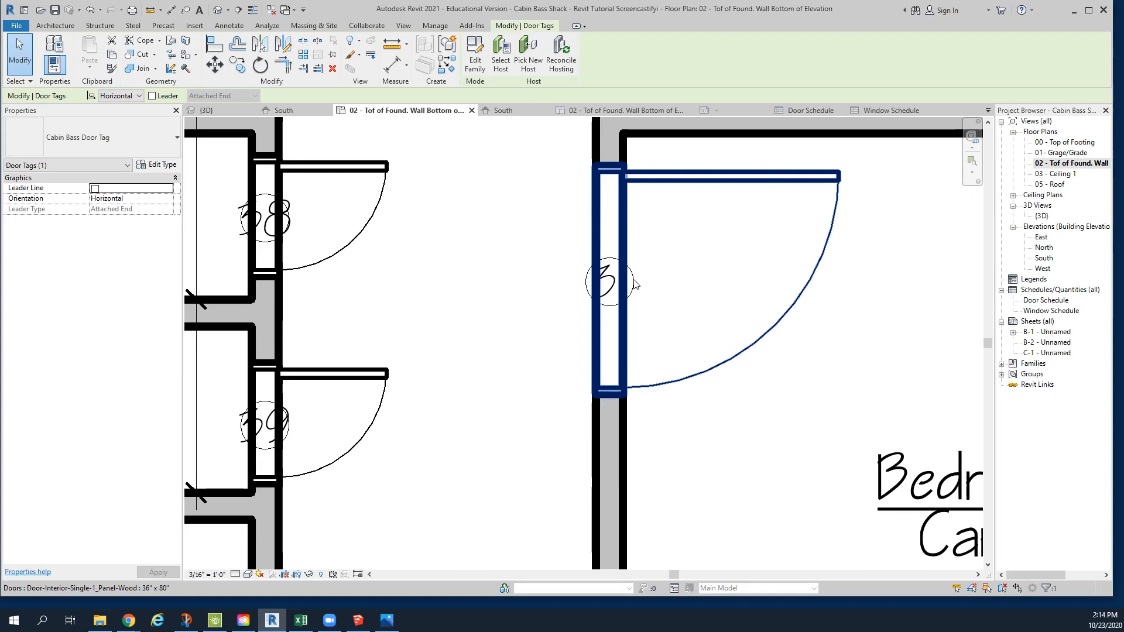
Step: Drag door tags 38, 39, 30 and window tag 18 off the walls; shift the 10'-11" dimension text
click(228, 24)
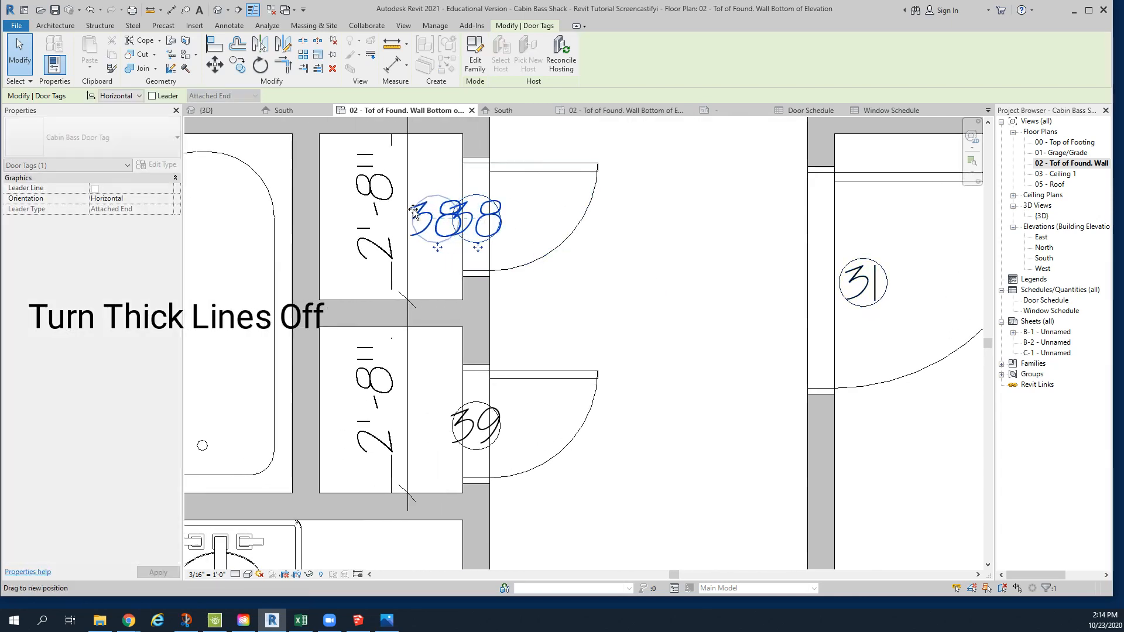
click(476, 423)
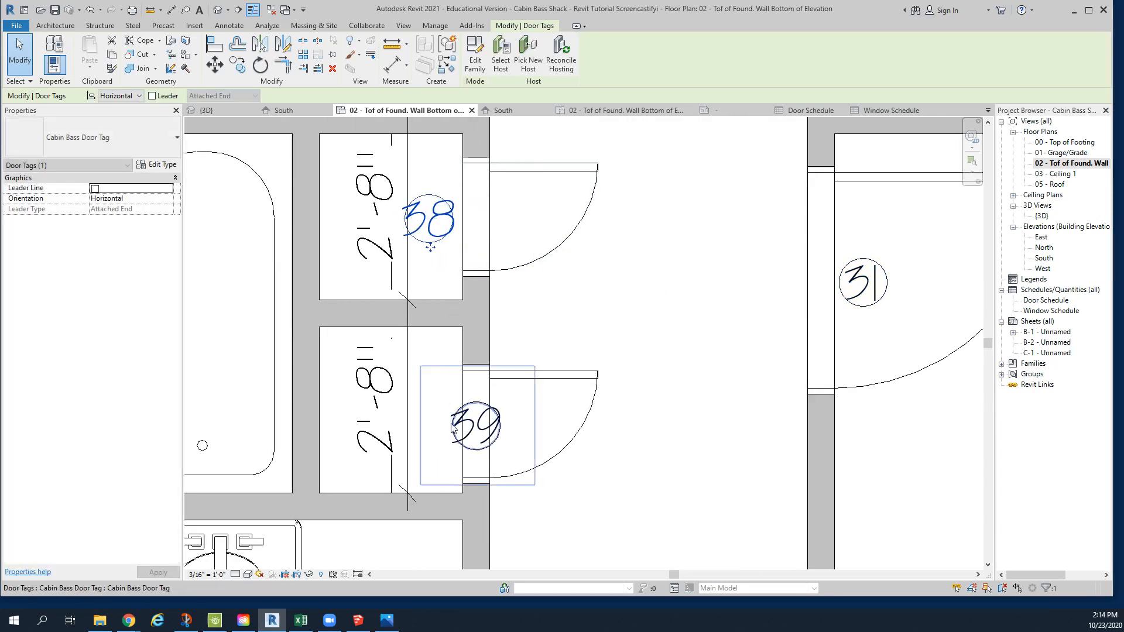
drag(473, 423, 455, 426)
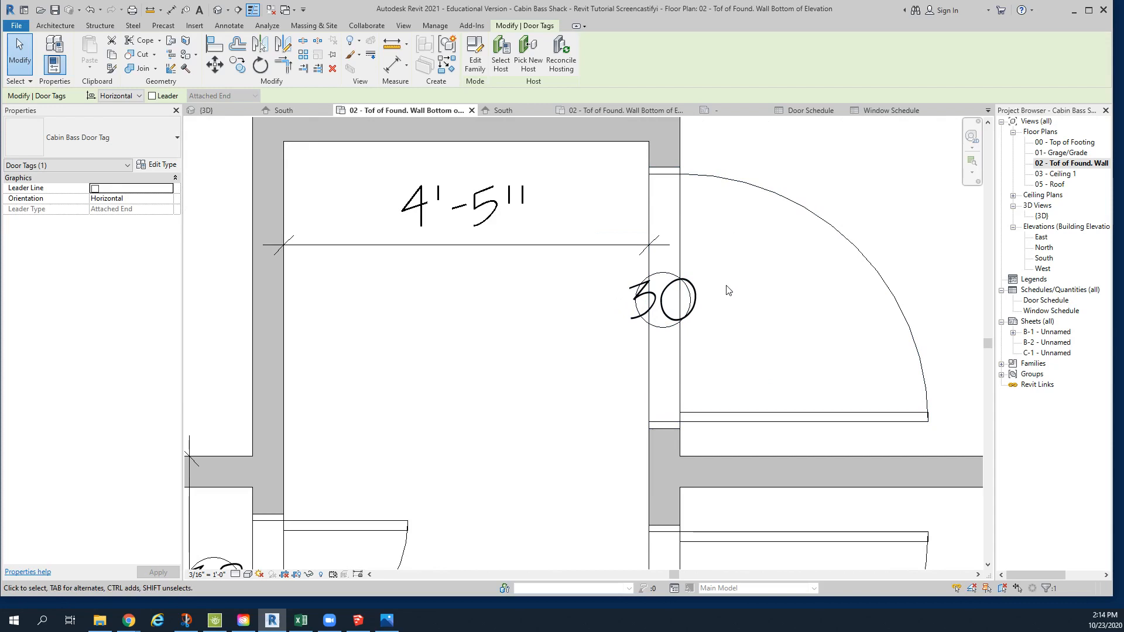
drag(661, 300, 717, 299)
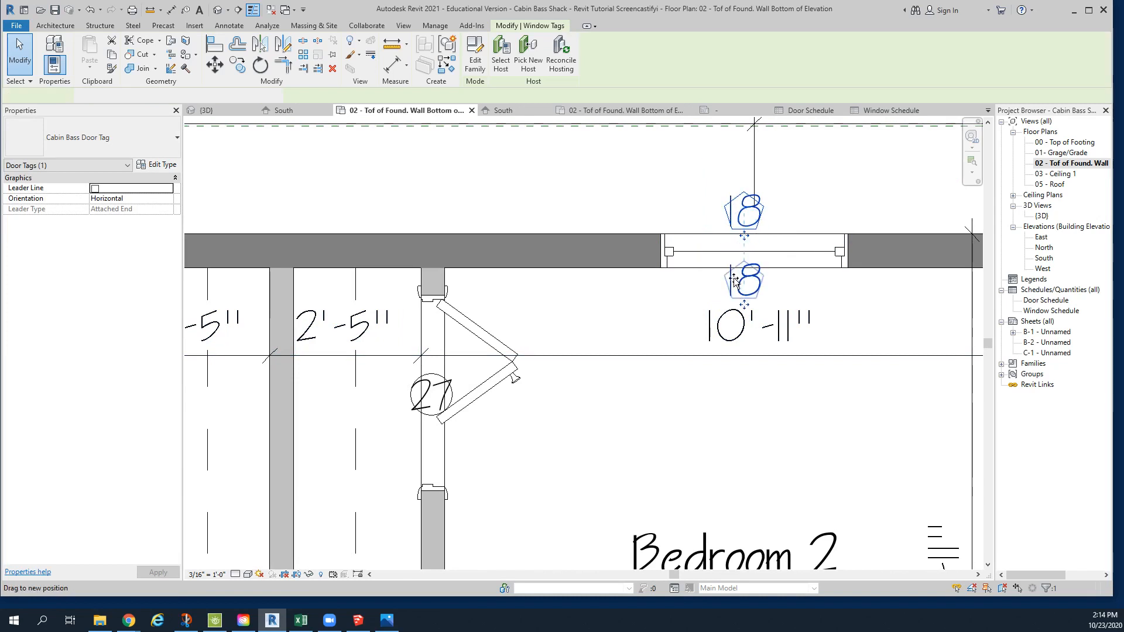
click(744, 283)
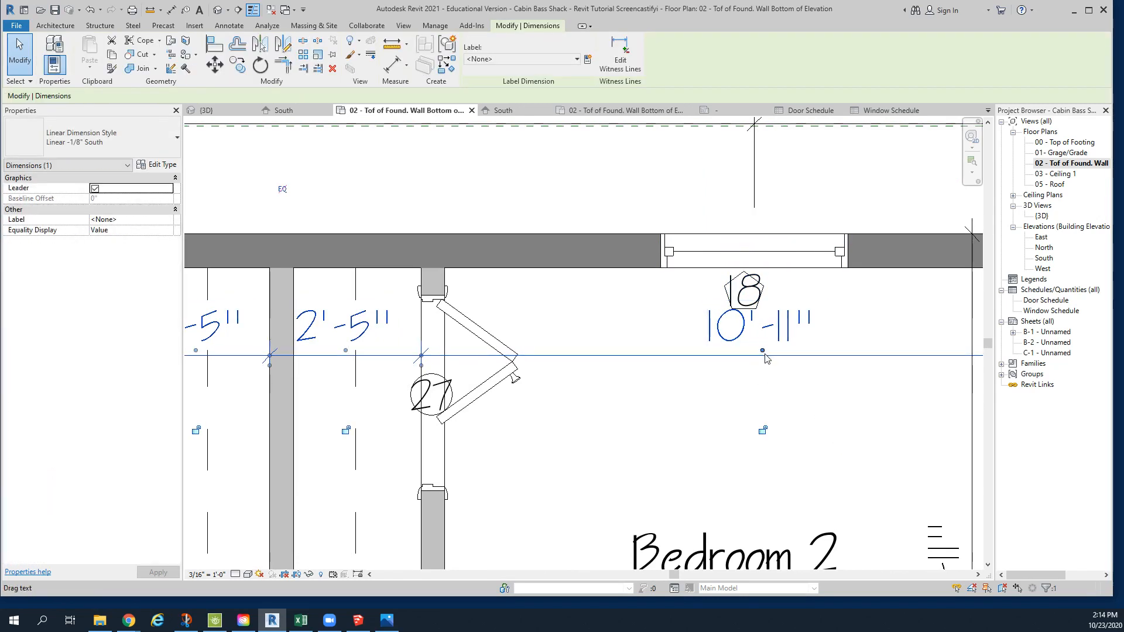
drag(762, 350, 670, 356)
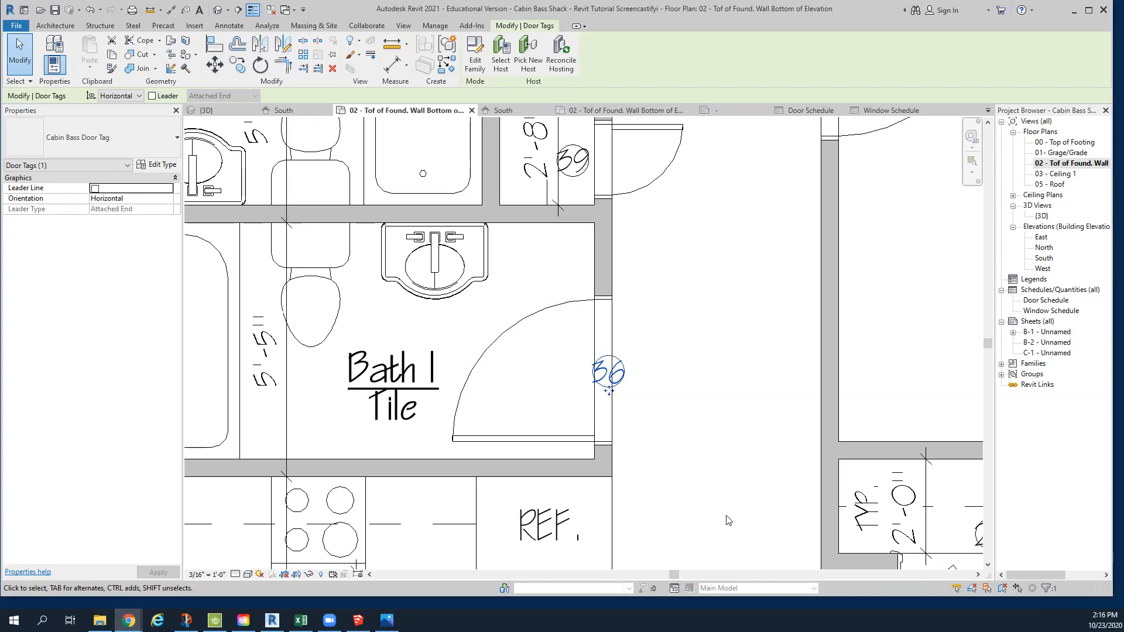
mouse_move(628, 375)
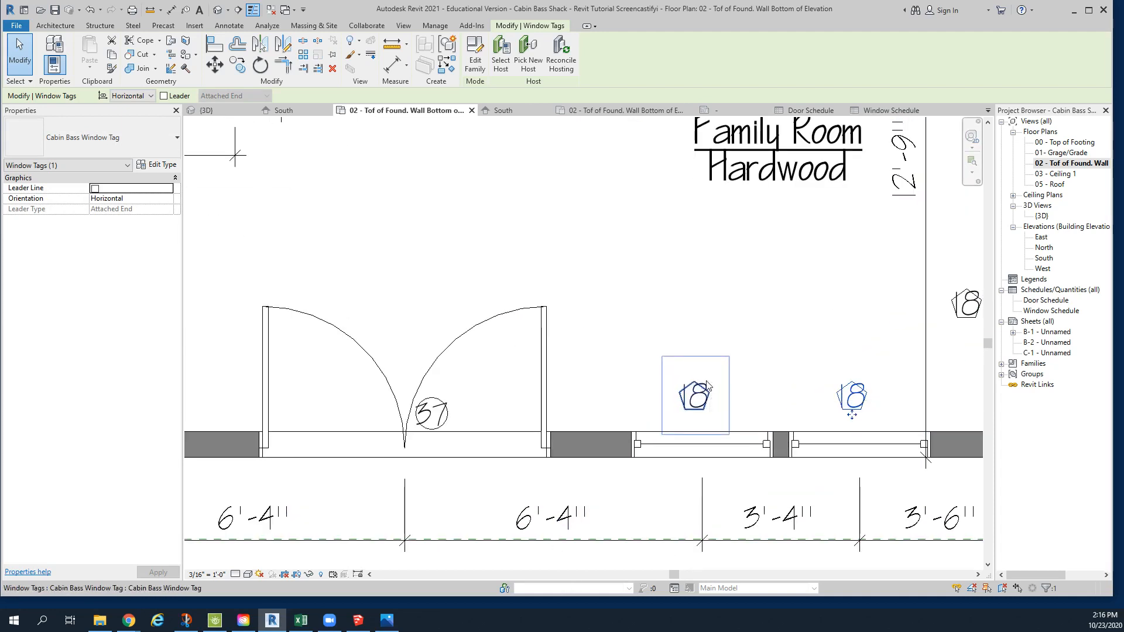
mouse_move(432, 415)
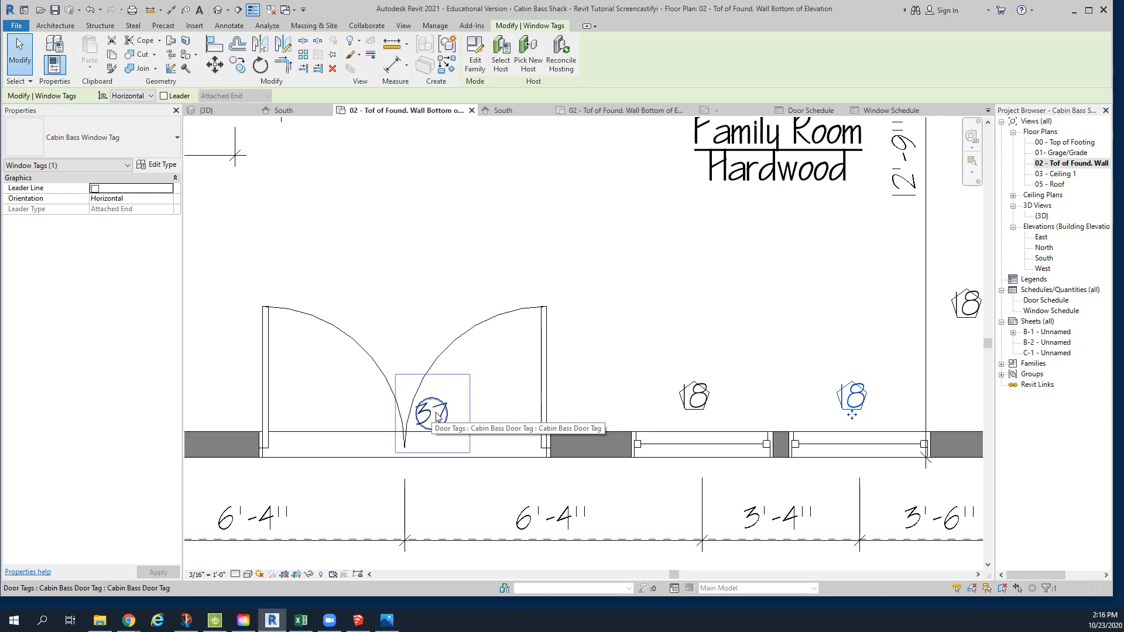
mouse_move(721, 410)
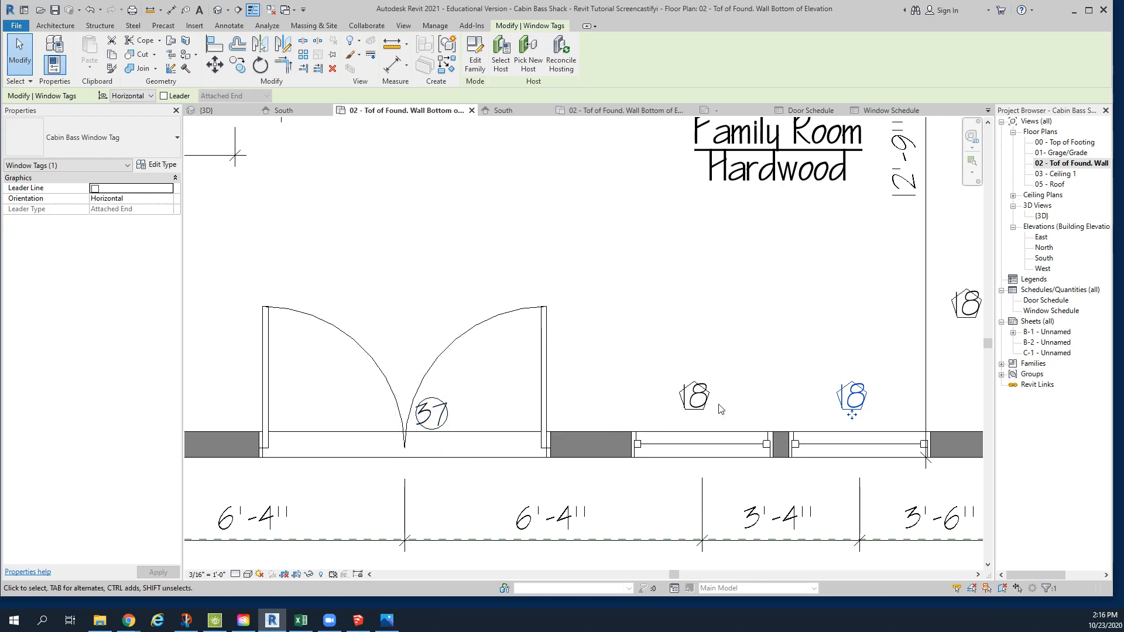
mouse_move(430, 415)
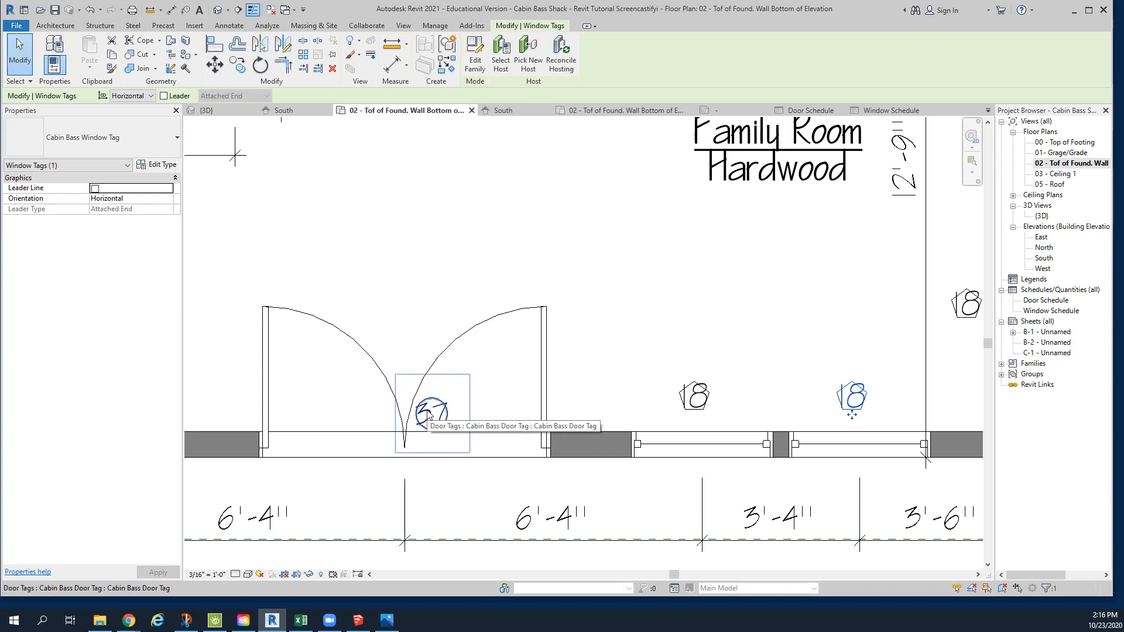
mouse_move(979, 359)
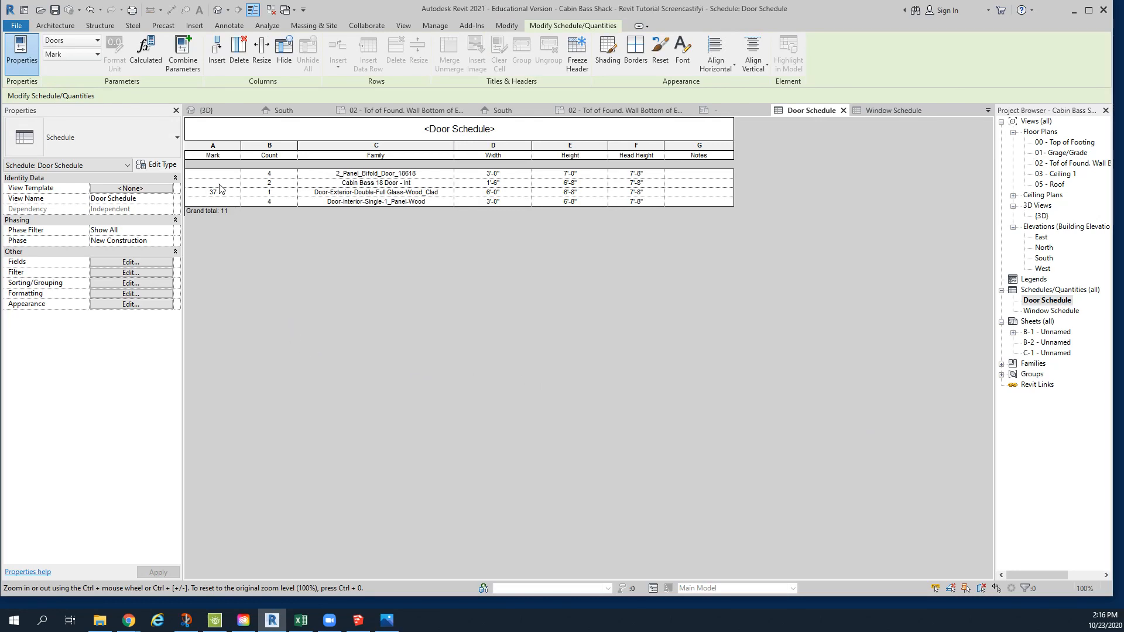
Step: Edit the Door Schedule Mark cell for the double exterior door, entering 3
click(212, 173)
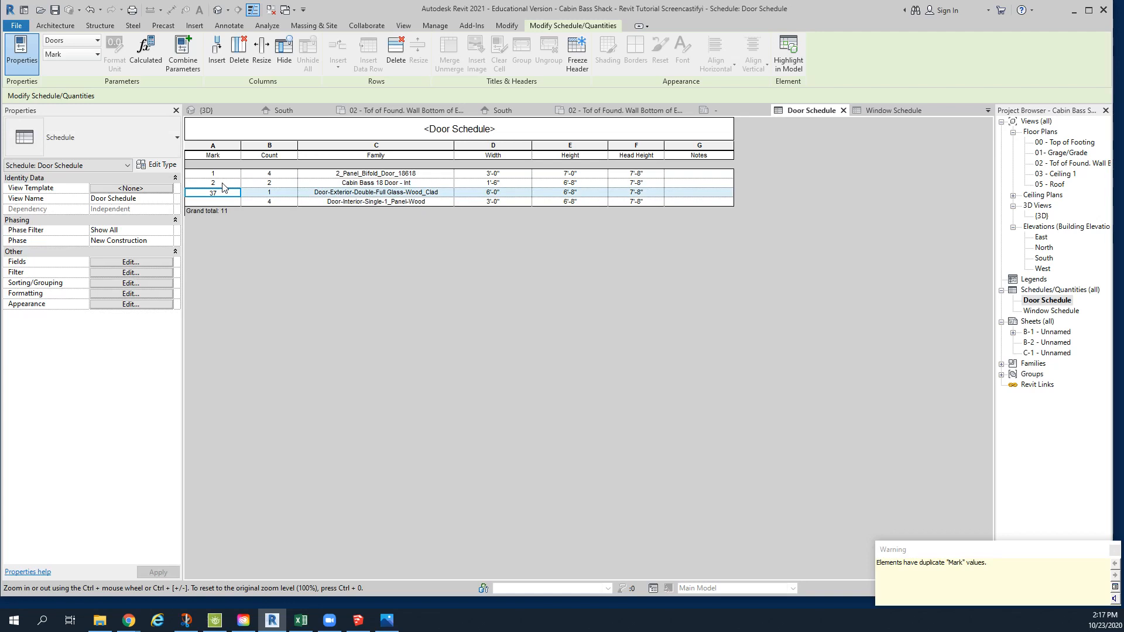
double_click(213, 192)
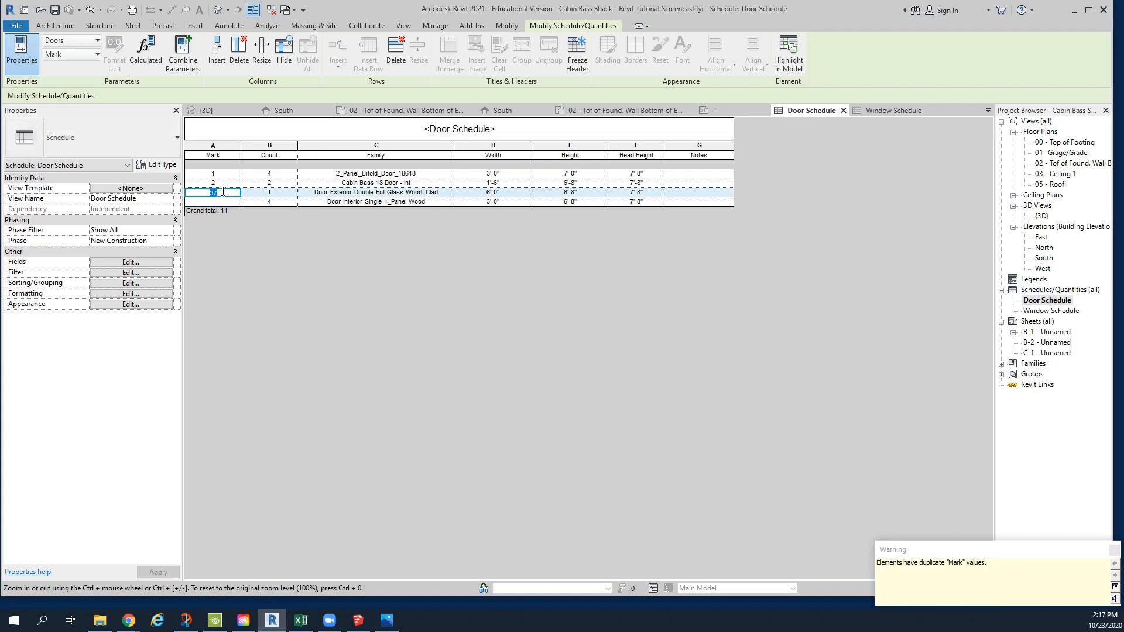
text(33)
click(213, 201)
text(4)
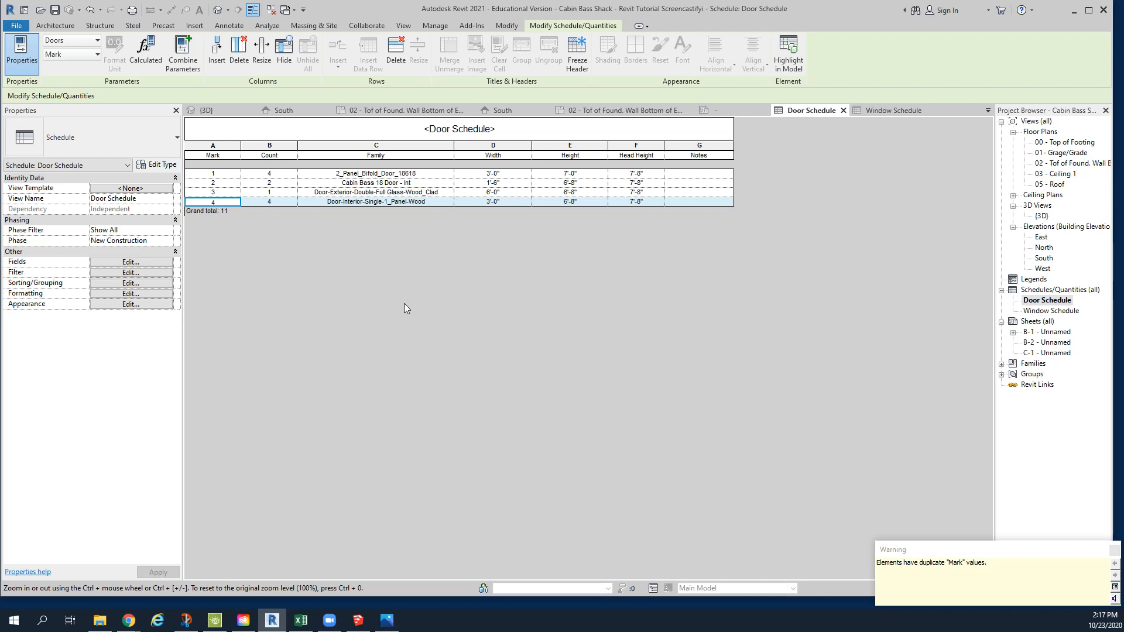
mouse_move(439, 386)
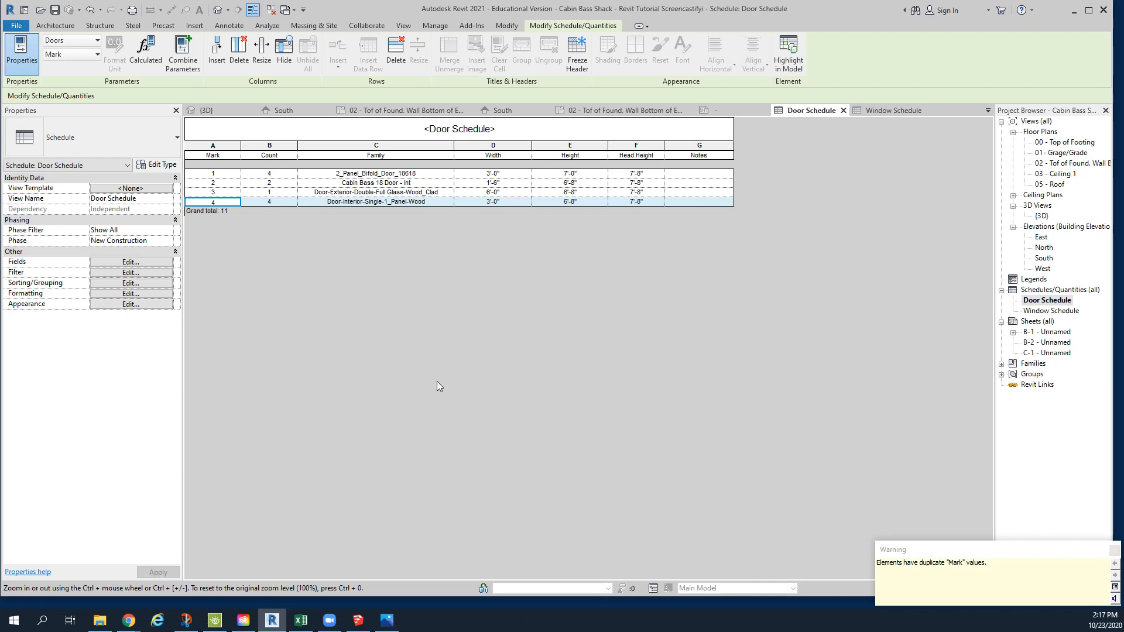
mouse_move(188, 181)
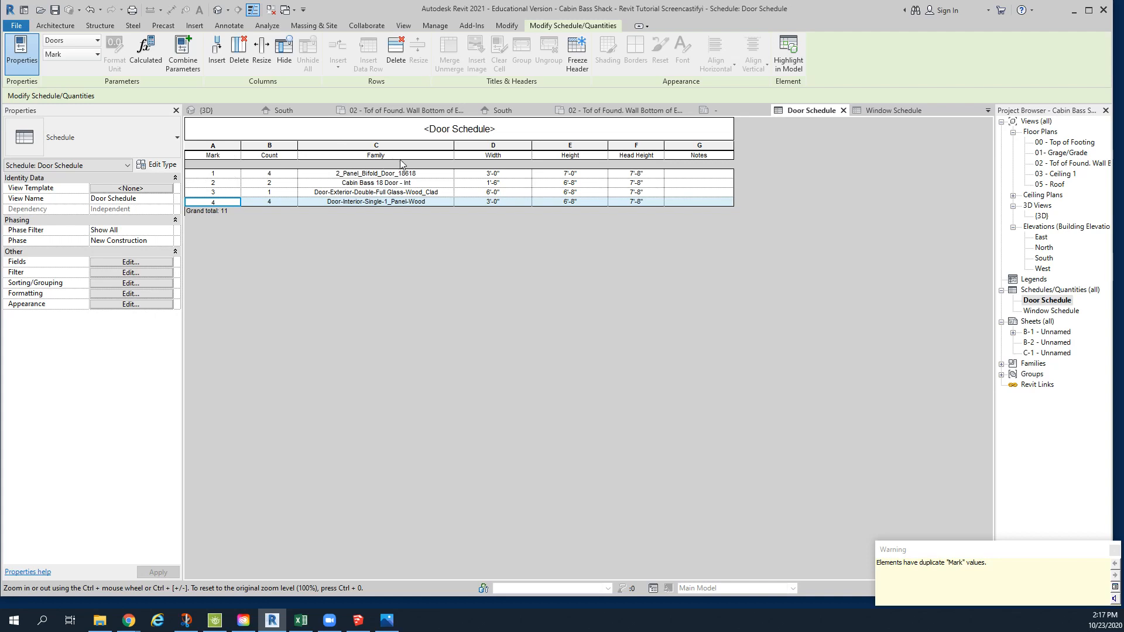
mouse_move(388, 152)
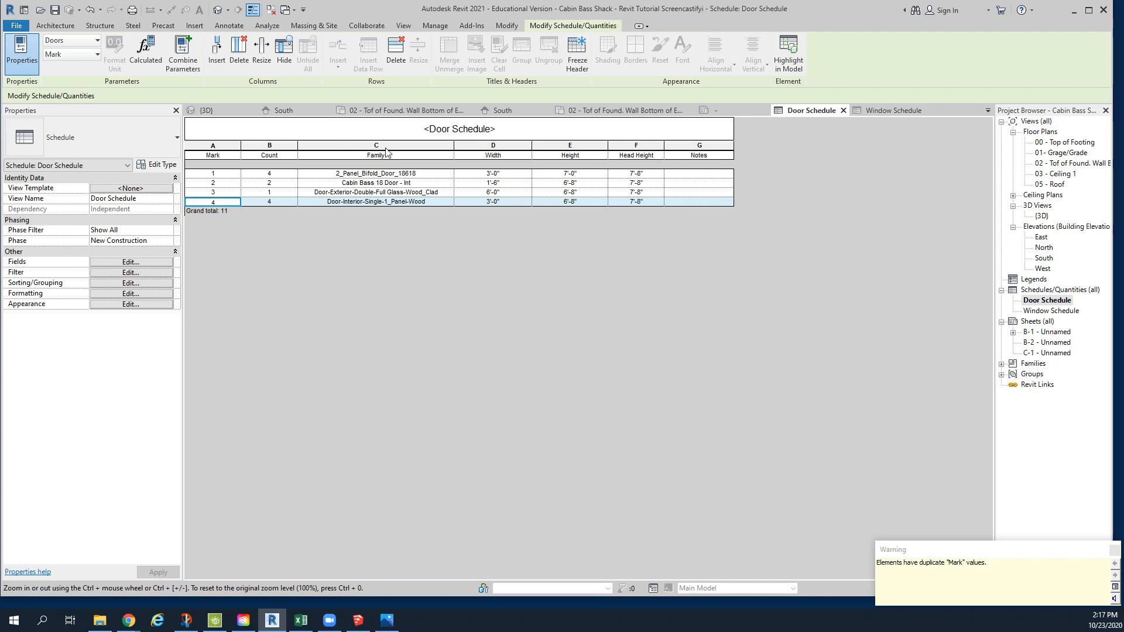
mouse_move(143, 265)
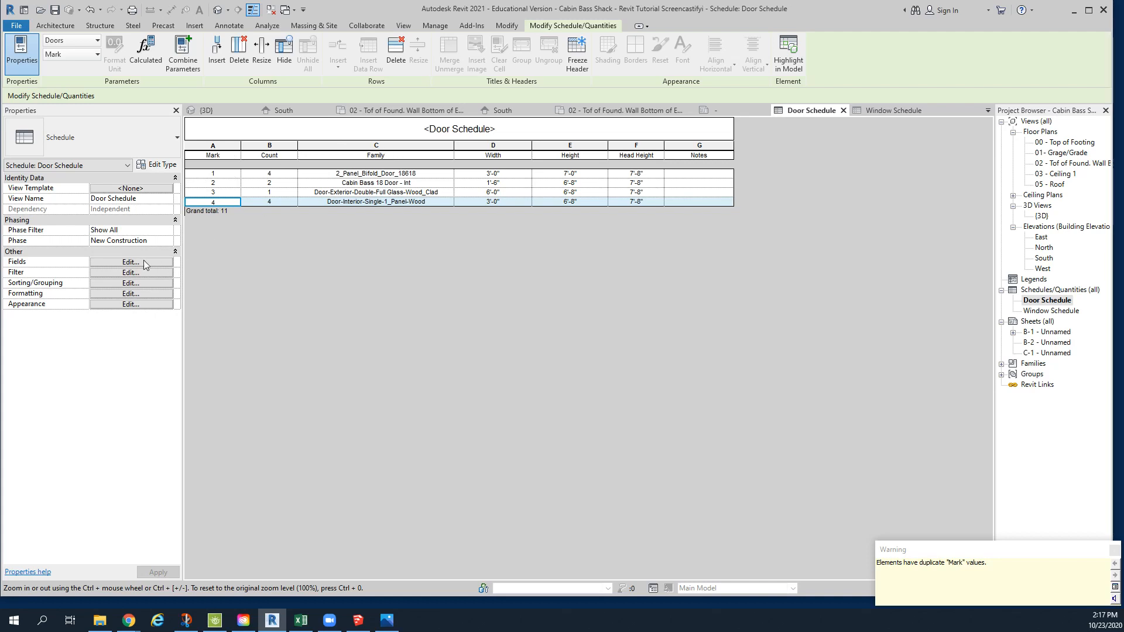
Step: In Door Schedule fields, remove Family, add Family and Type, move it above Width, and confirm
click(130, 261)
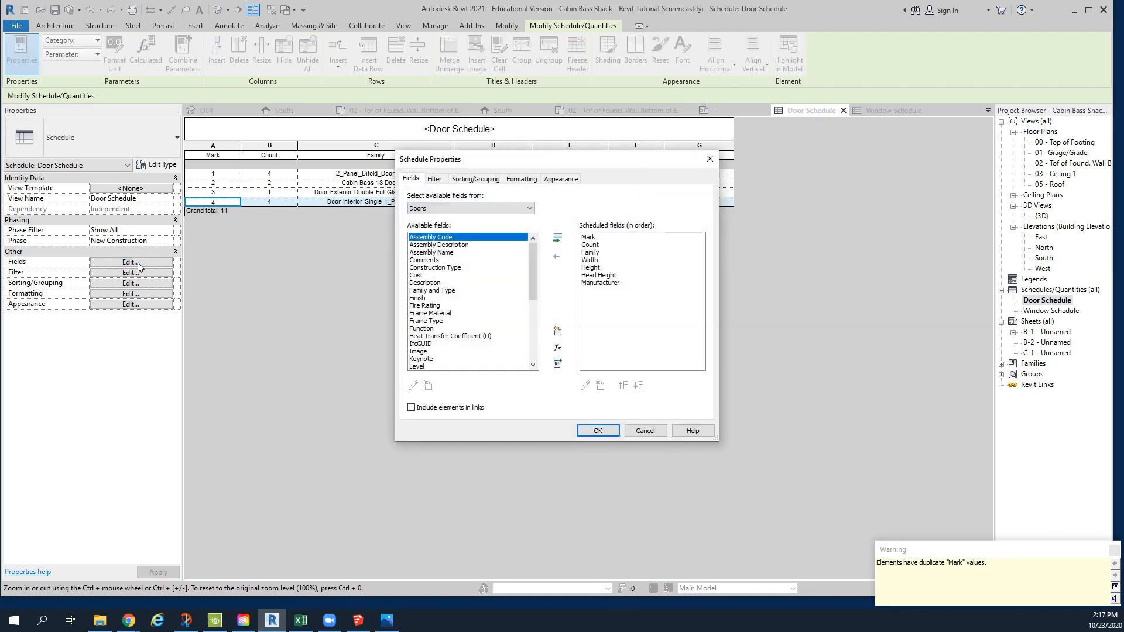
click(591, 253)
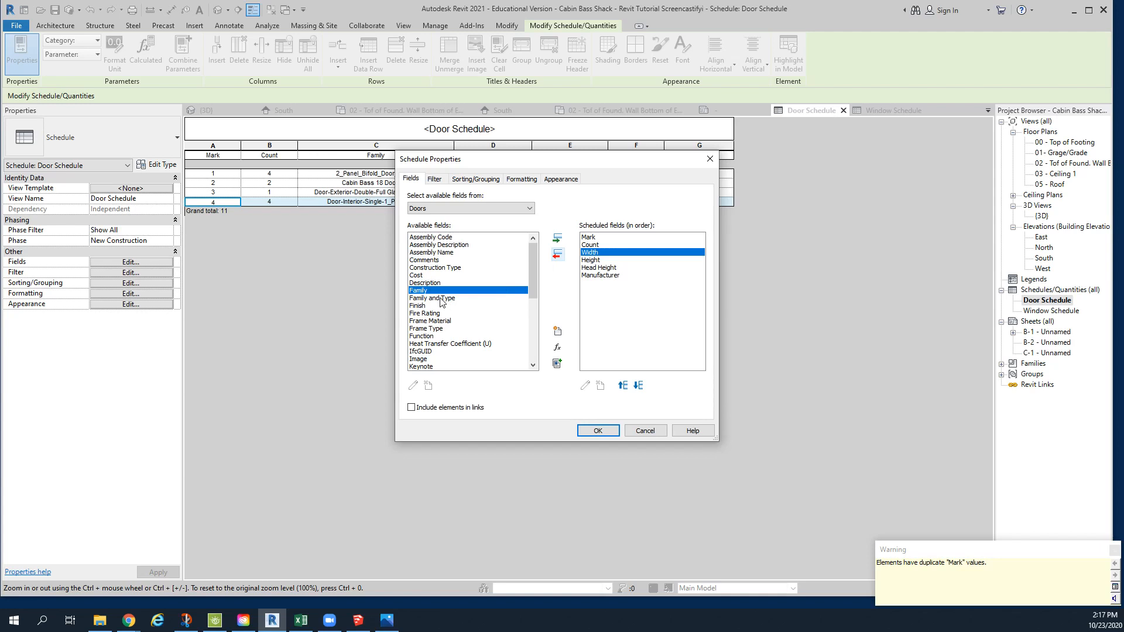
click(432, 298)
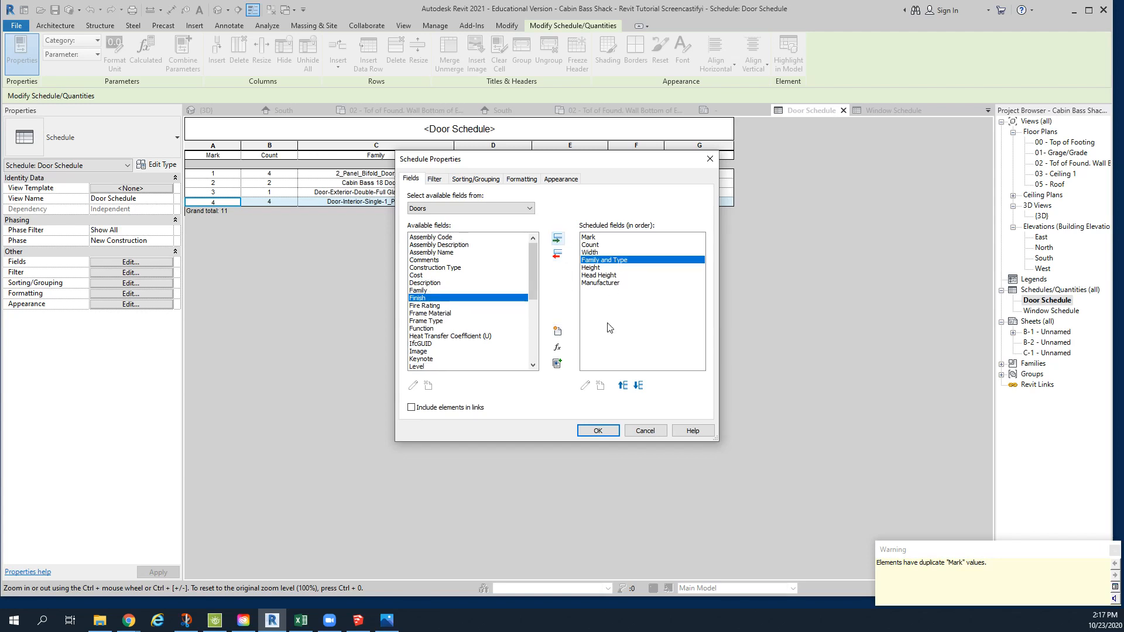
click(622, 385)
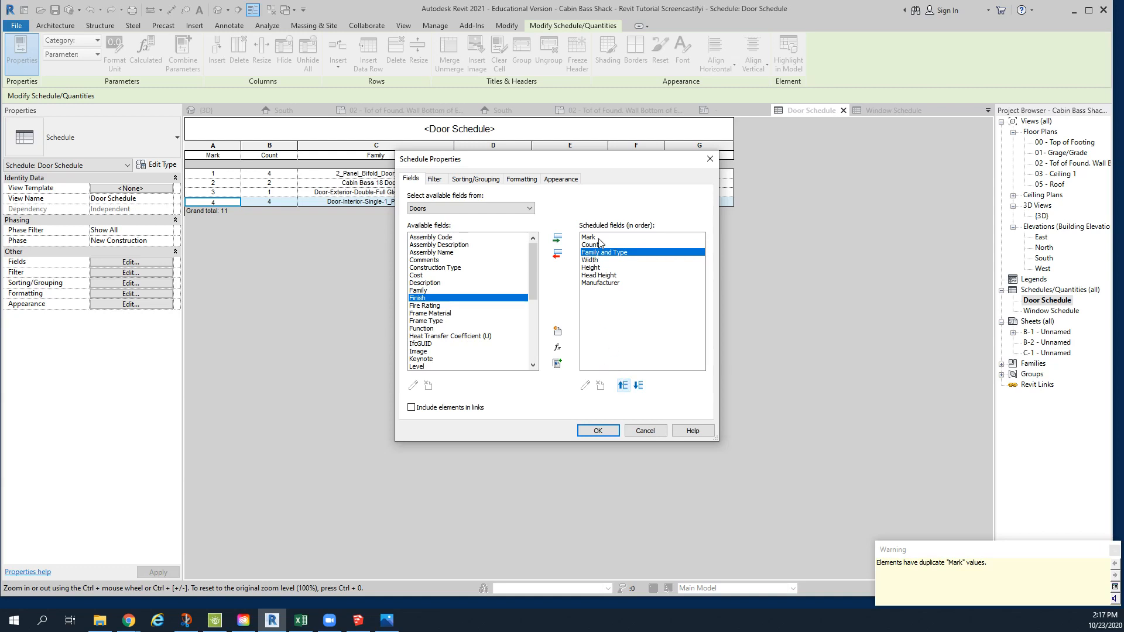
mouse_move(597, 285)
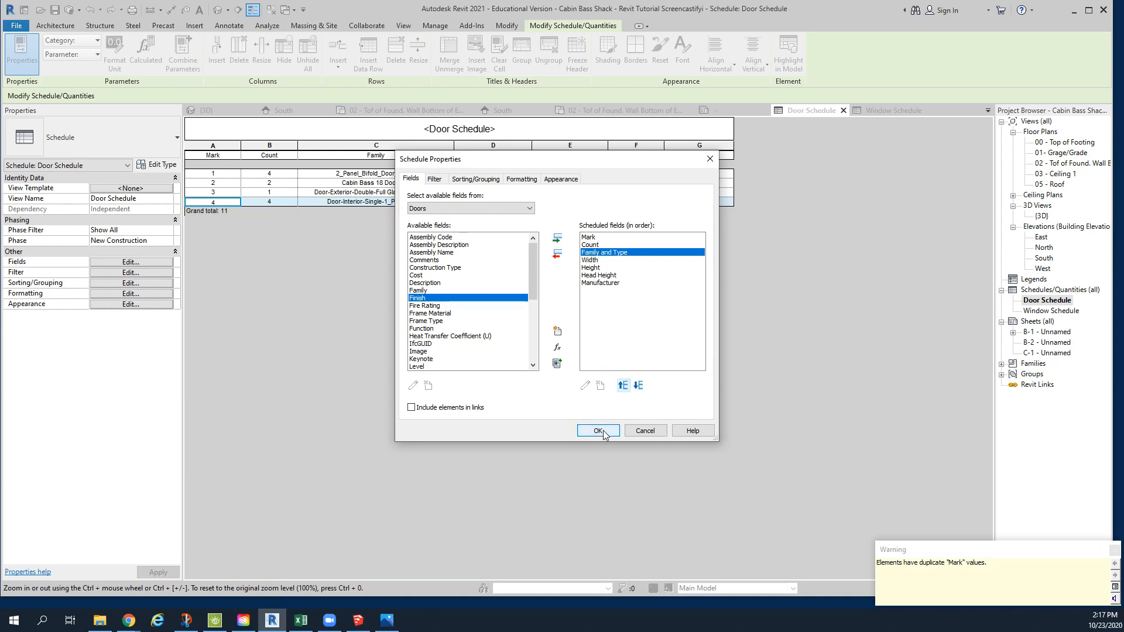
click(599, 430)
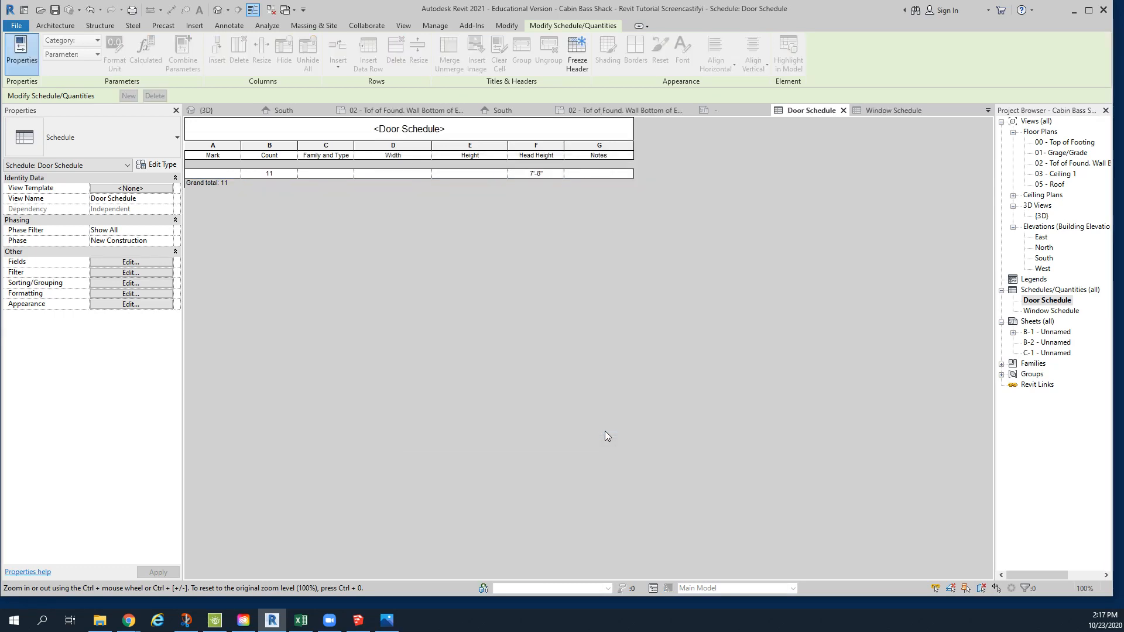
mouse_move(627, 452)
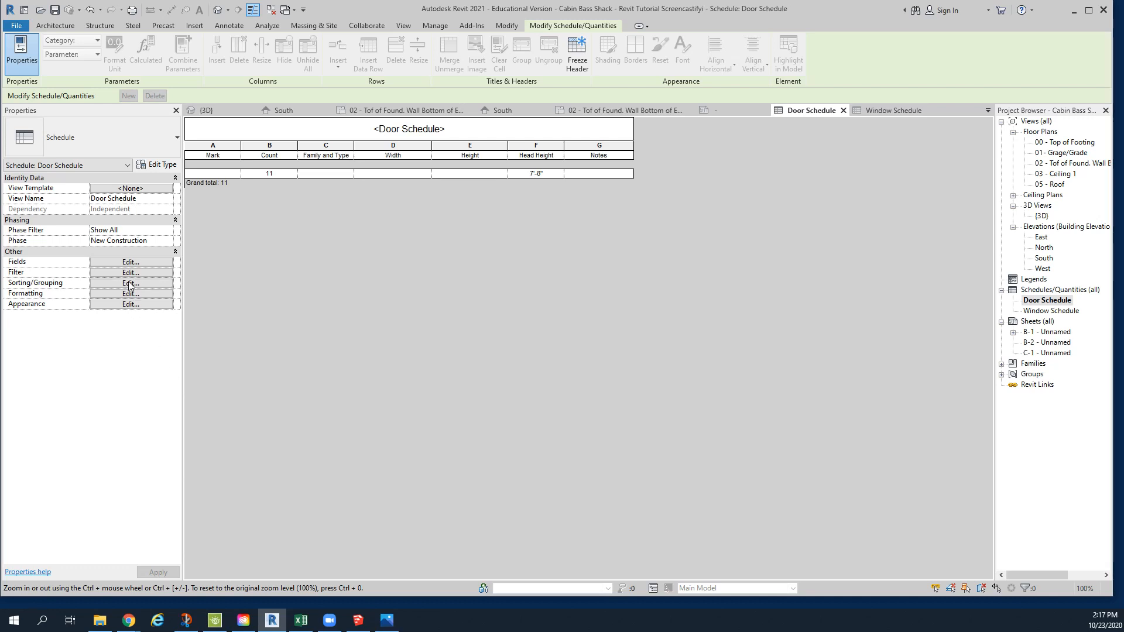
Step: Set the Door Schedule sorting to Family and Type, ascending, and confirm
click(130, 282)
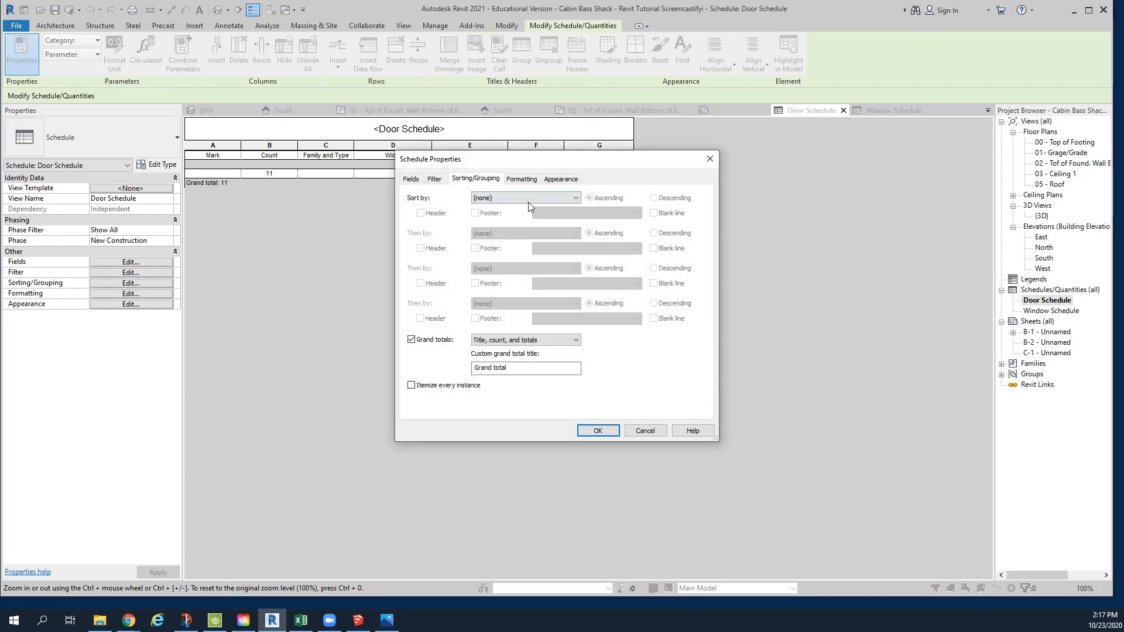
click(524, 197)
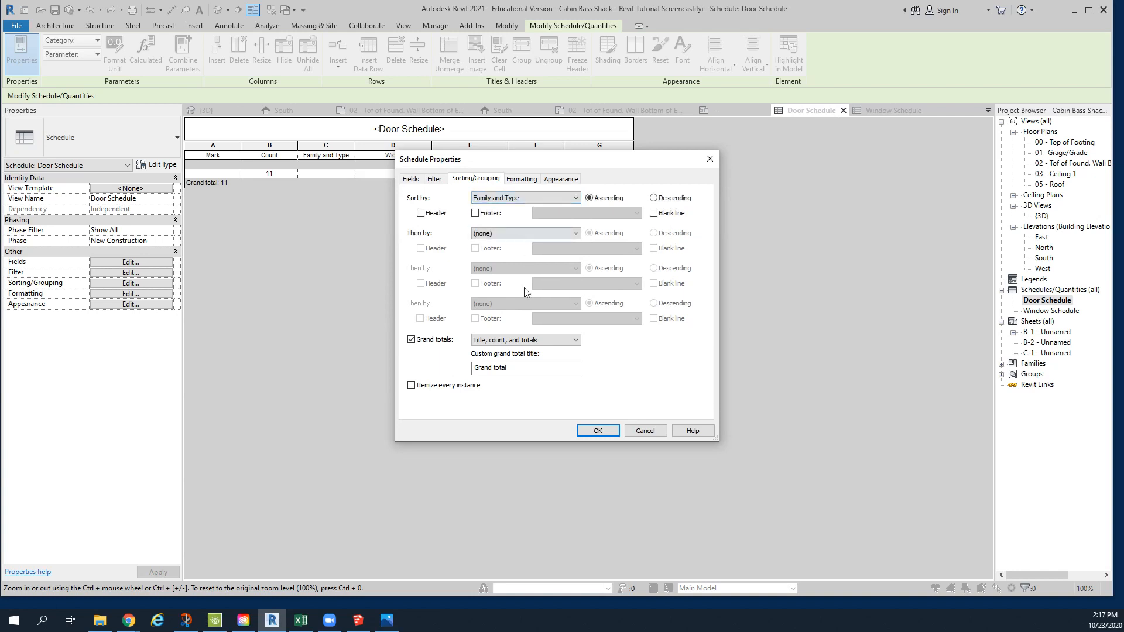
mouse_move(564, 411)
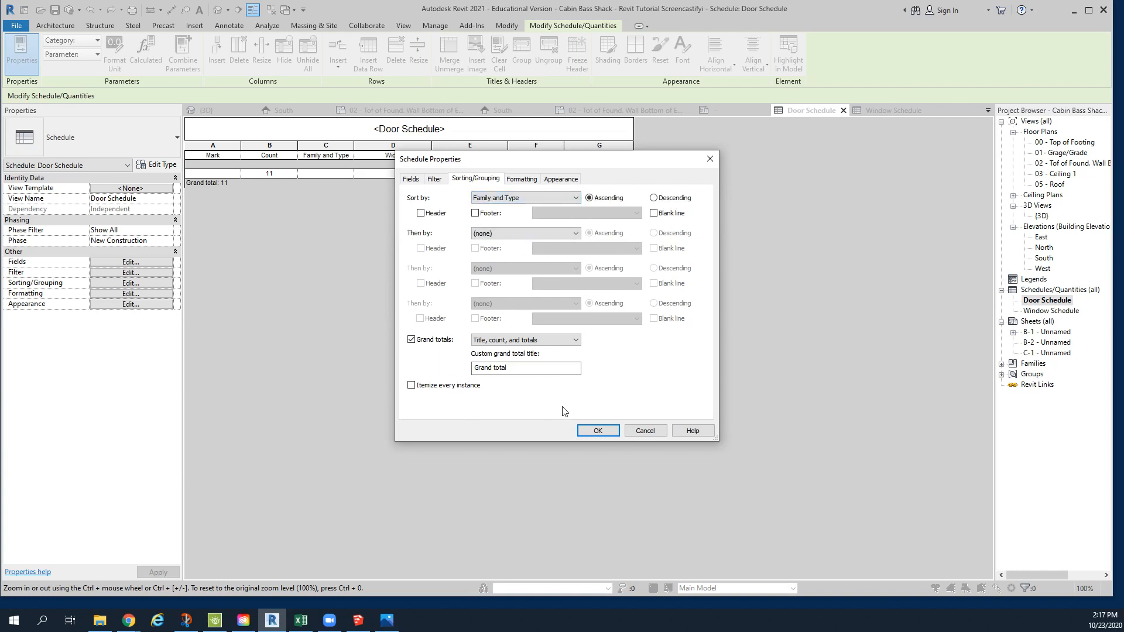
click(597, 430)
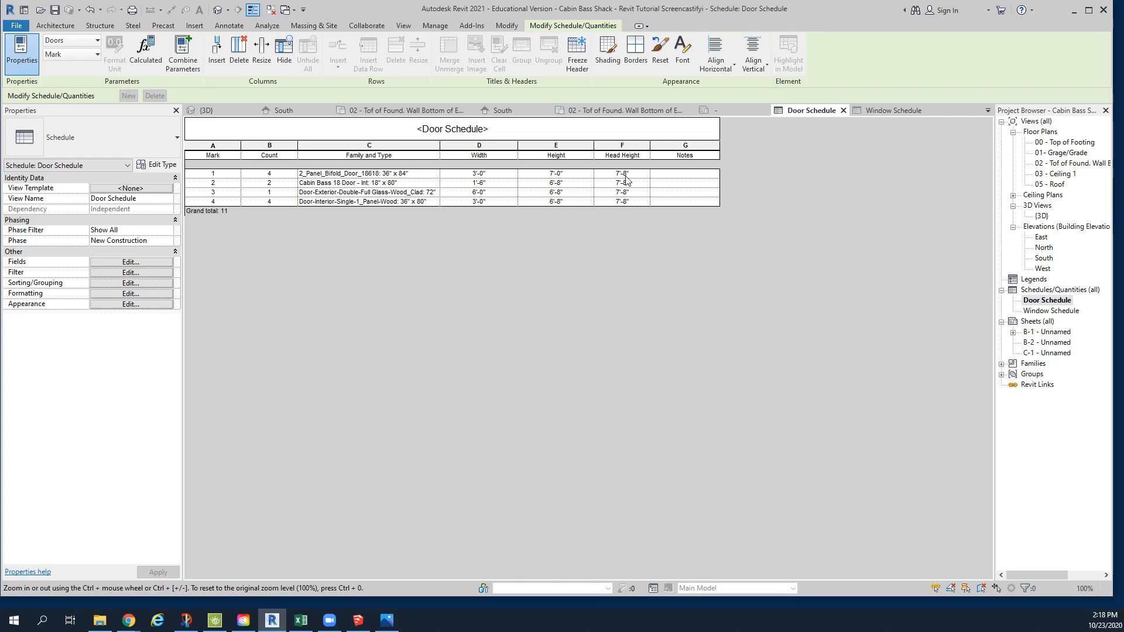
mouse_move(626, 199)
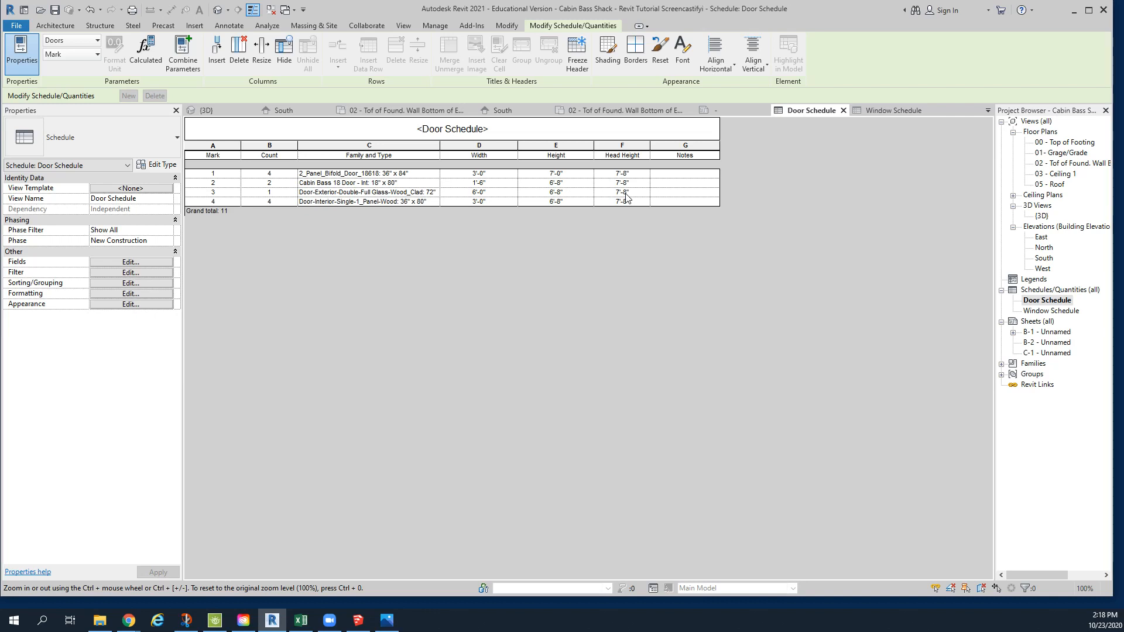
Step: Open the Window Schedule and replace its Family field with Family and Type
click(1051, 310)
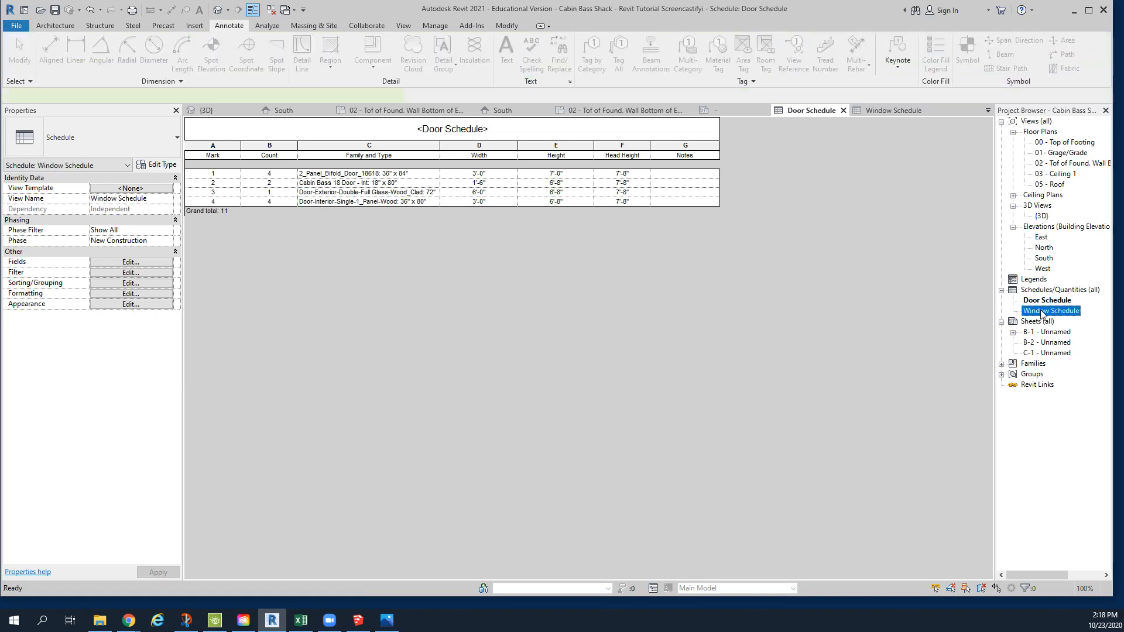
double_click(1052, 310)
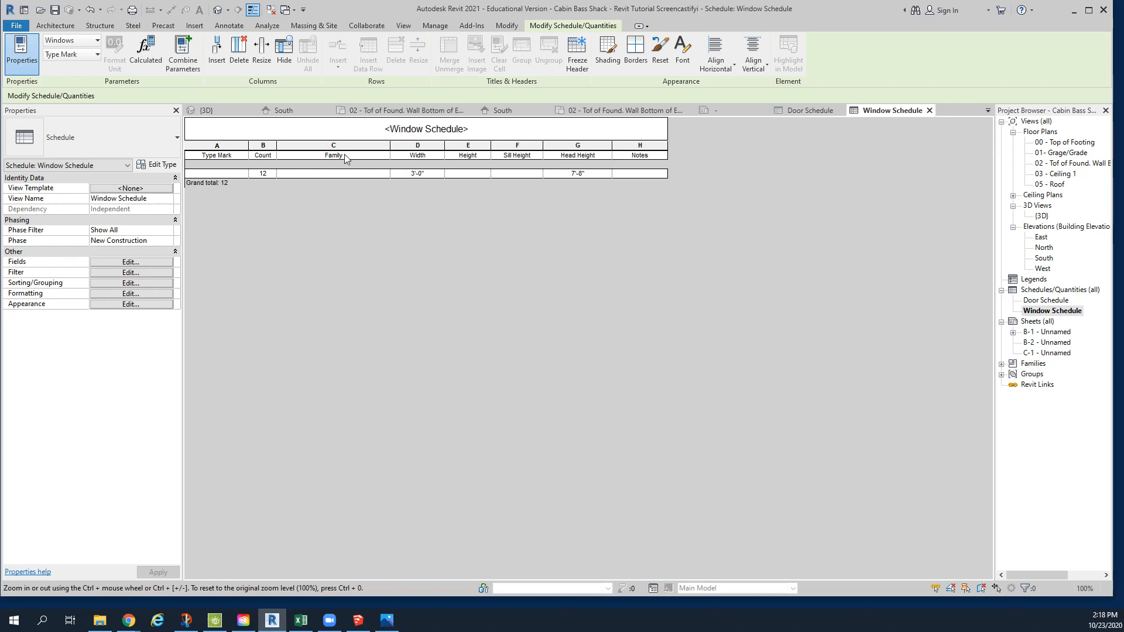
mouse_move(145, 260)
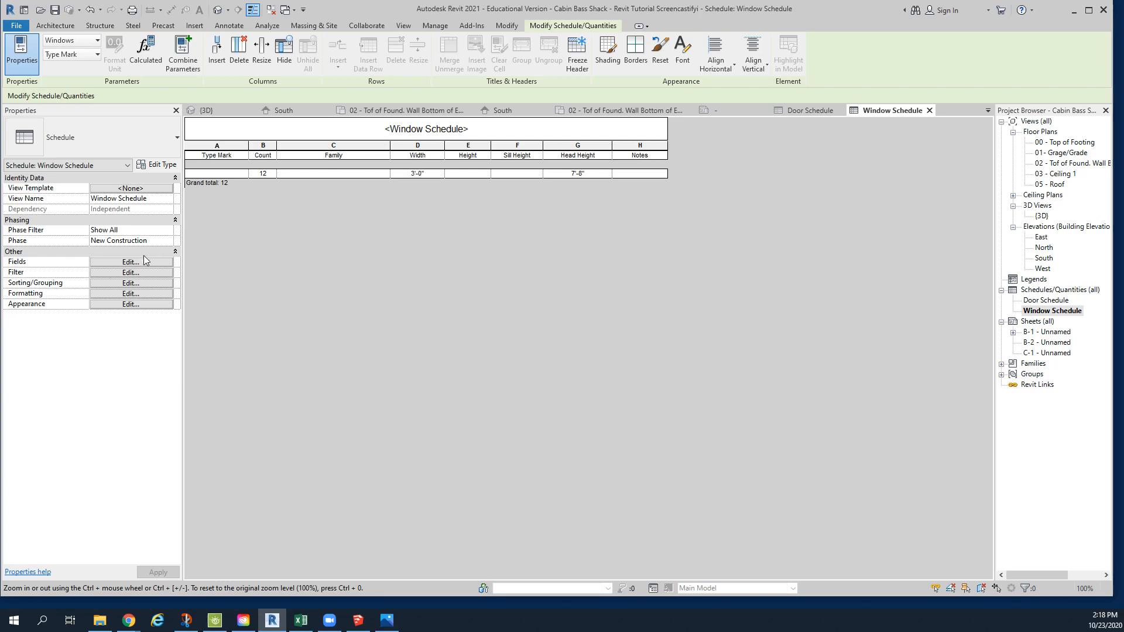
click(130, 261)
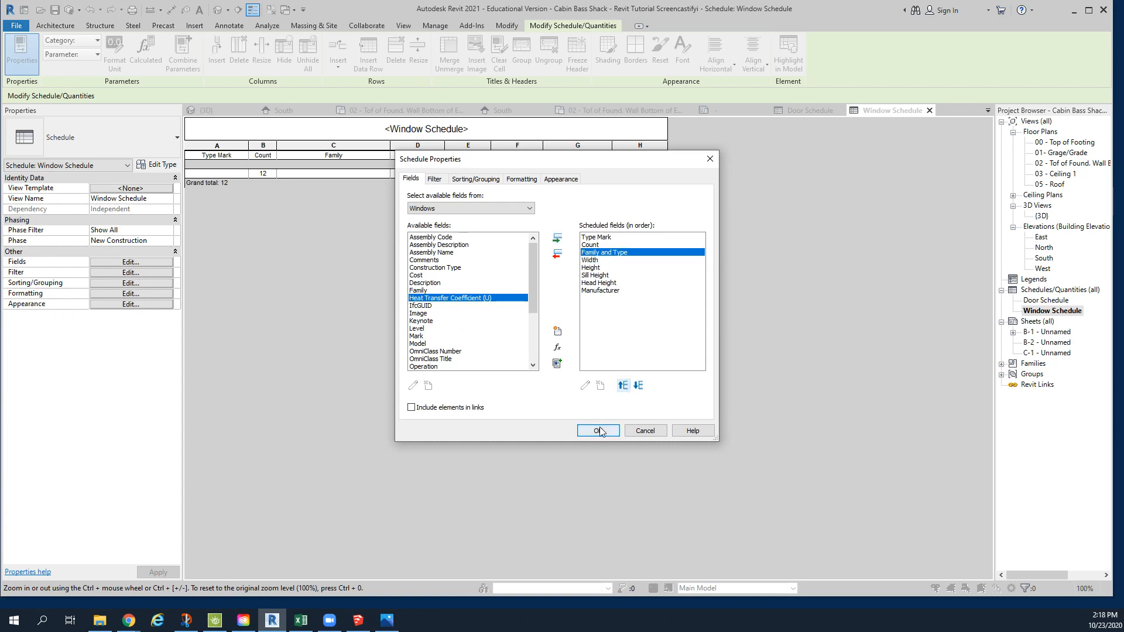
click(597, 431)
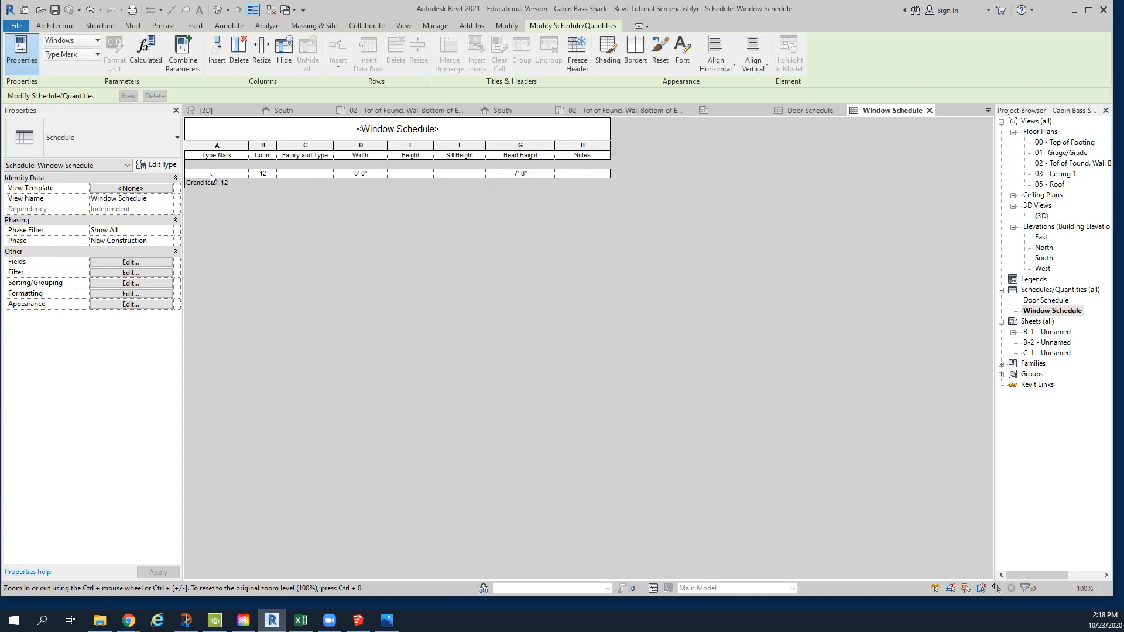
mouse_move(152, 283)
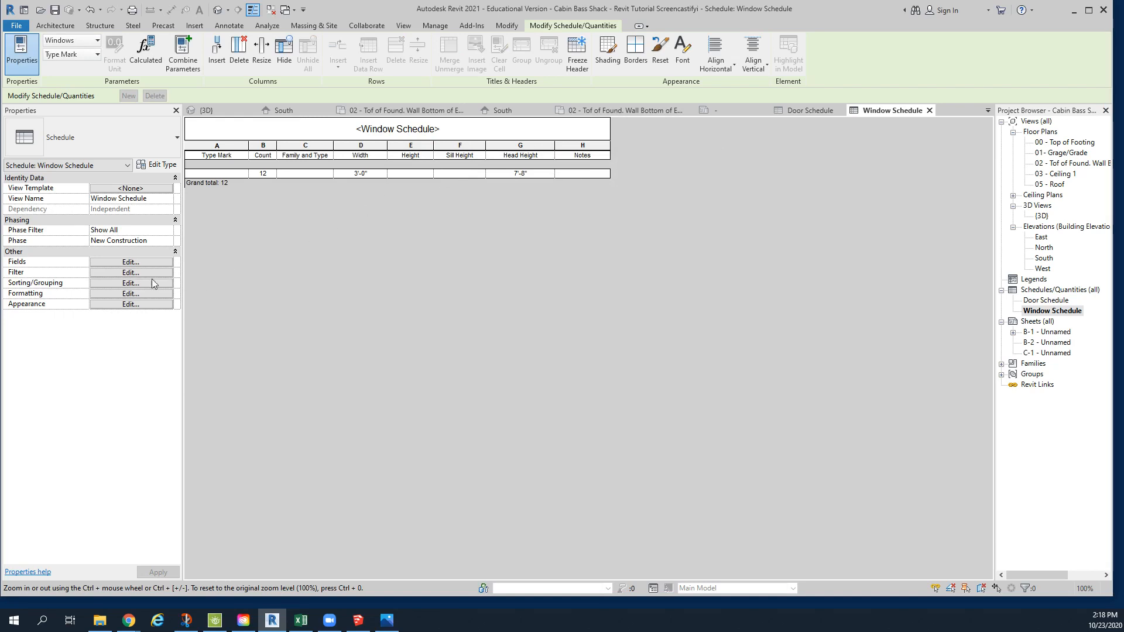
Step: Set the Window Schedule sorting to Family and Type, ascending, and confirm
click(130, 283)
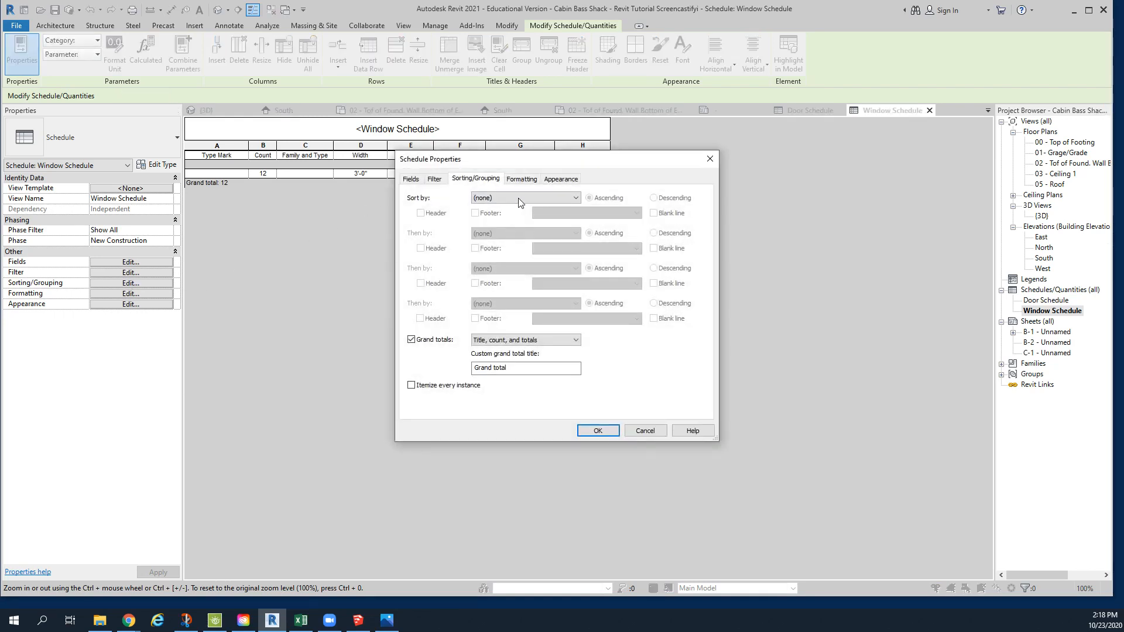
click(523, 197)
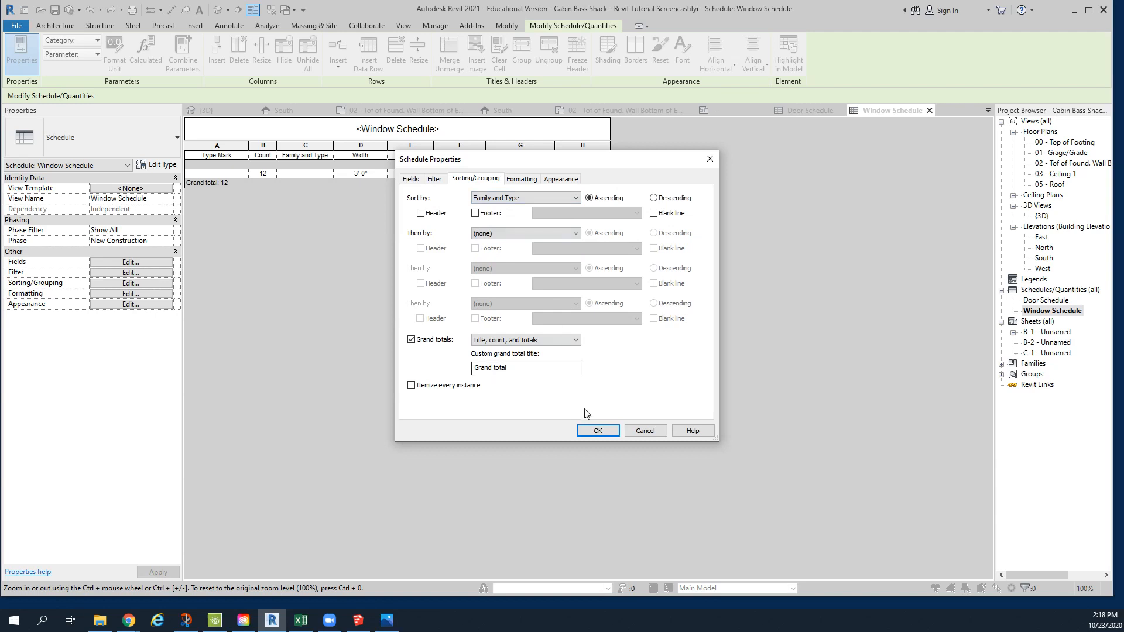
click(597, 430)
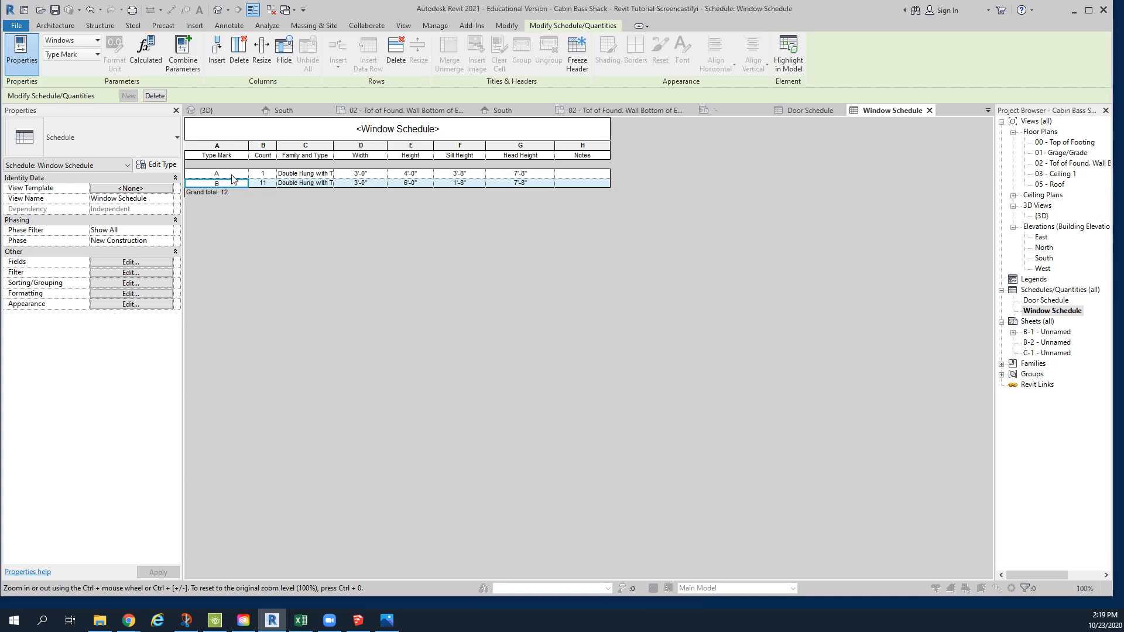
click(217, 173)
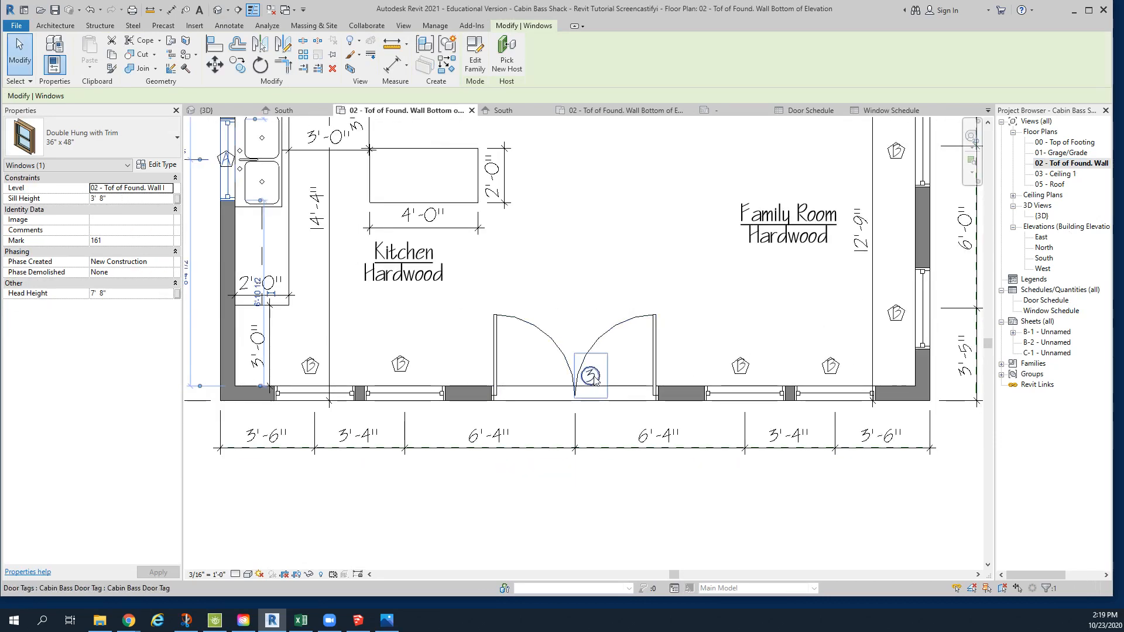
Step: Select the Double Hung with Trim window back on the floor plan view
click(621, 379)
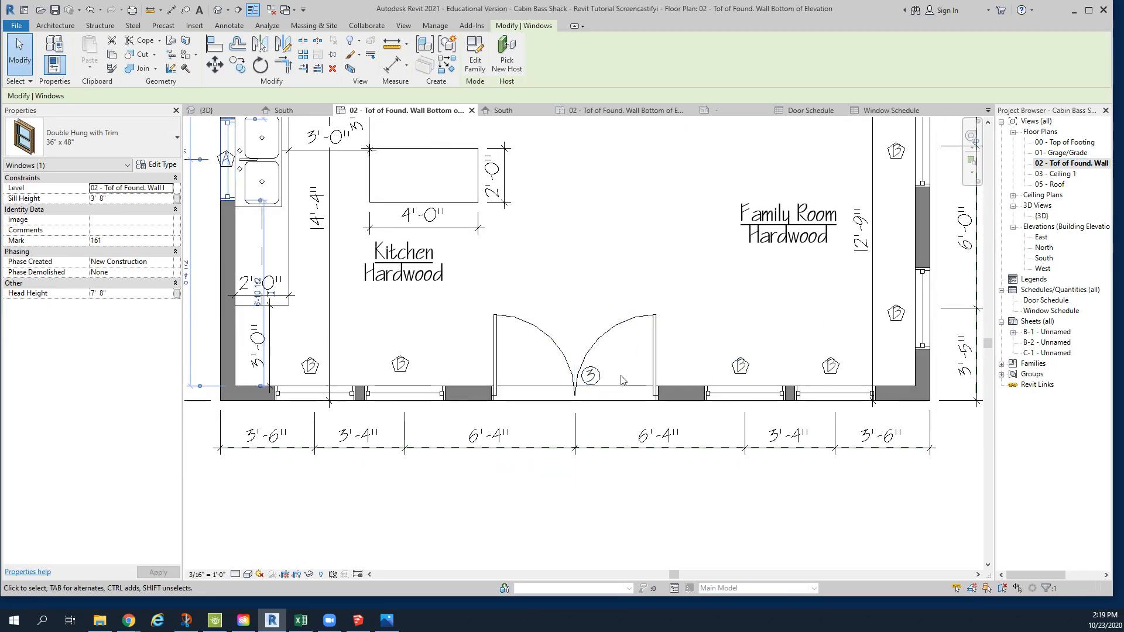